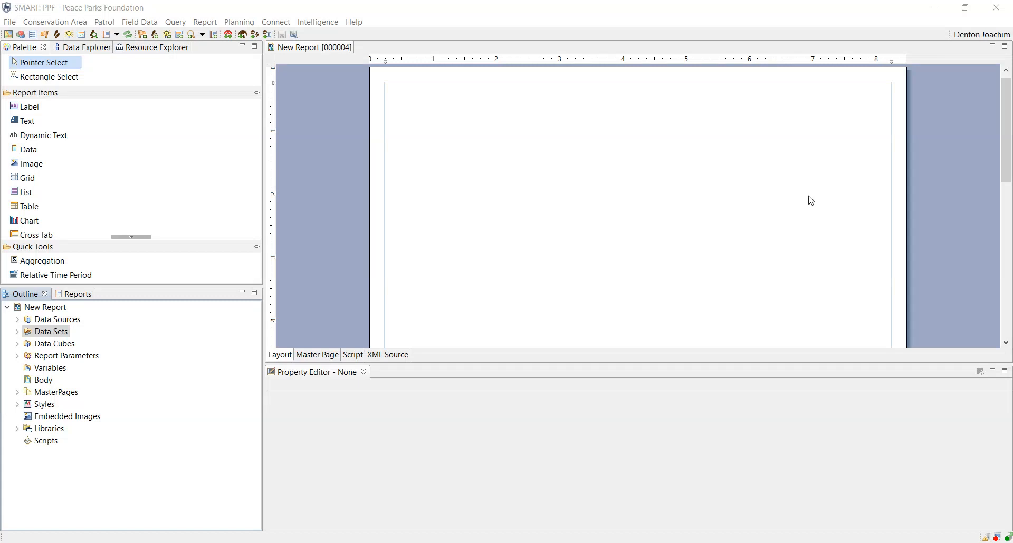
mouse_move(491, 181)
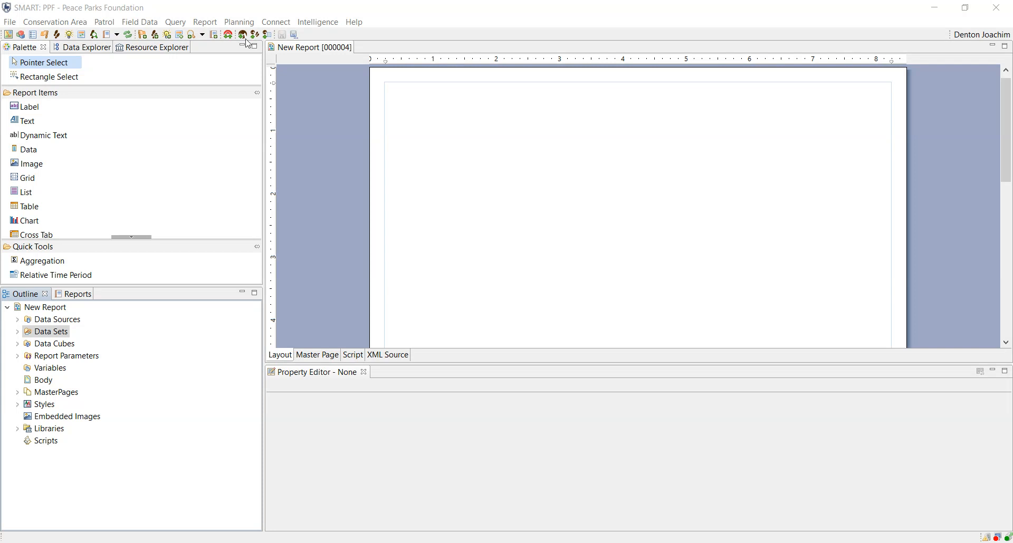
Create a new blank report from the Report menu
click(204, 21)
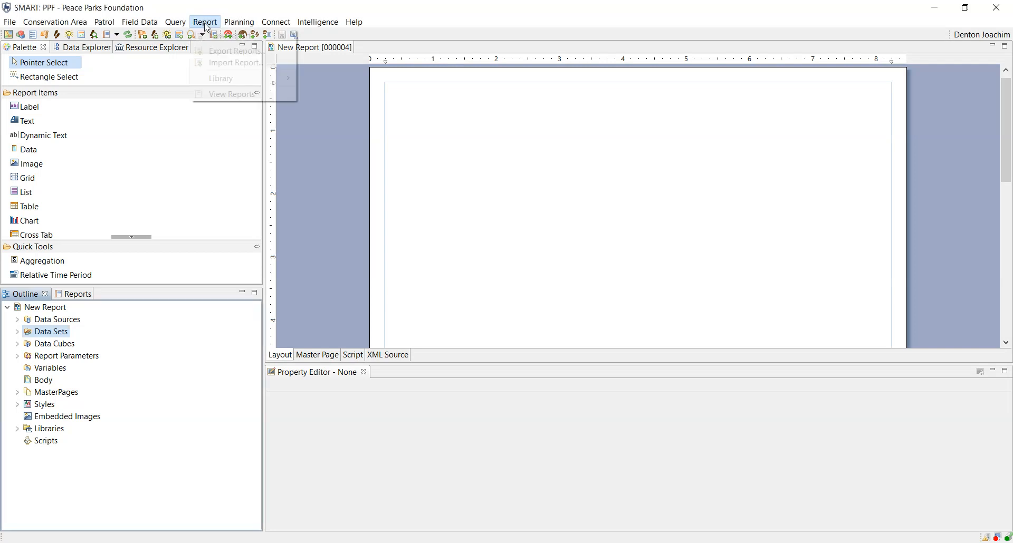
click(204, 21)
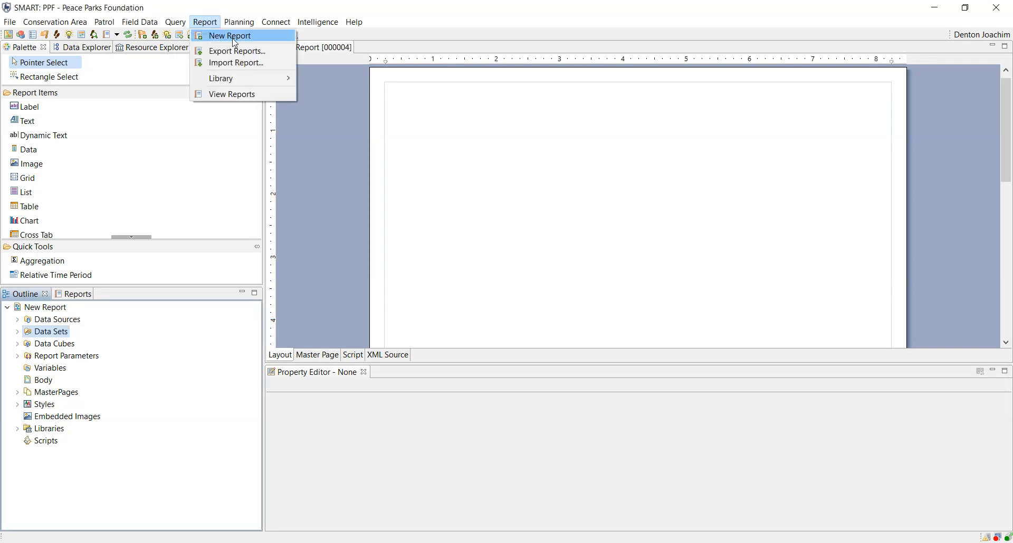
mouse_move(322, 69)
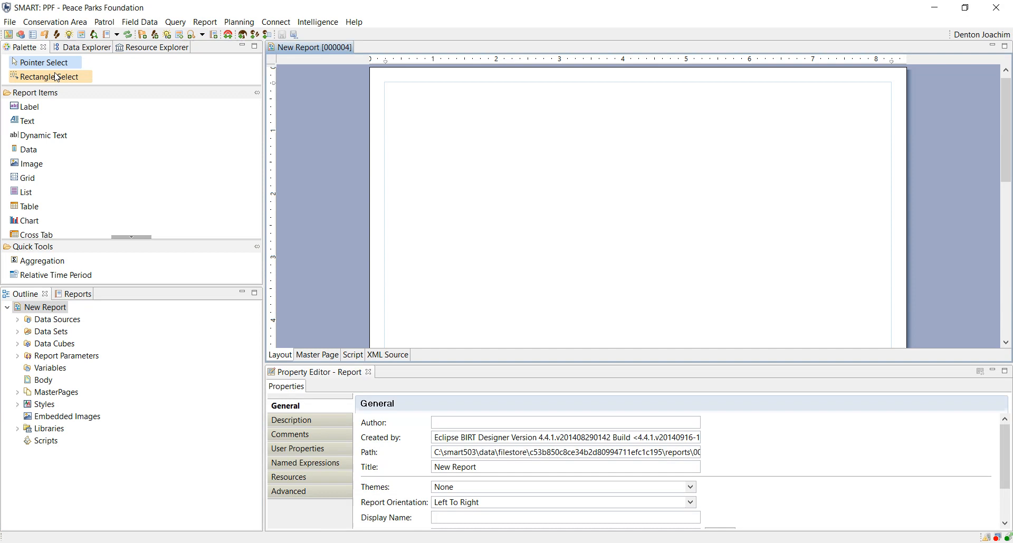
mouse_move(183, 98)
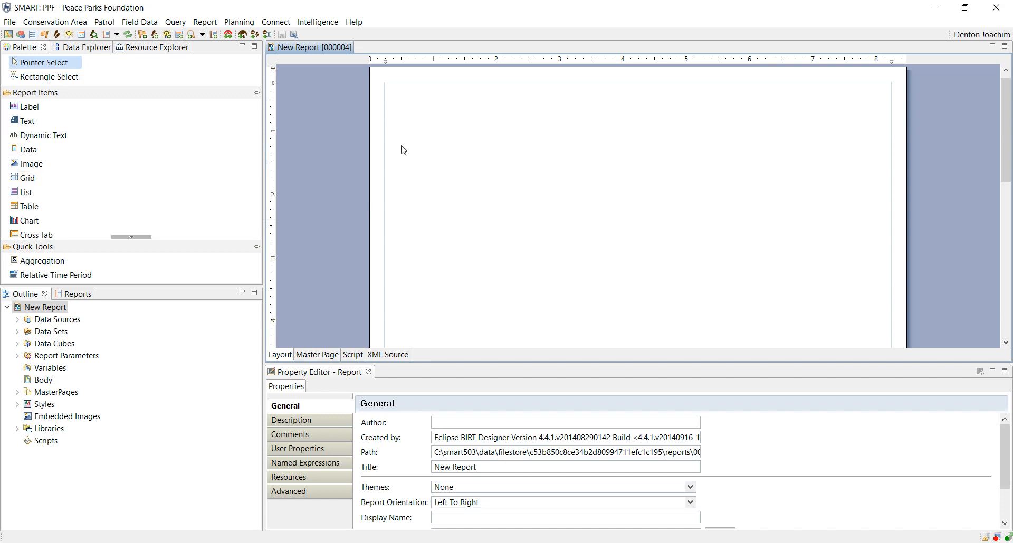
mouse_move(408, 240)
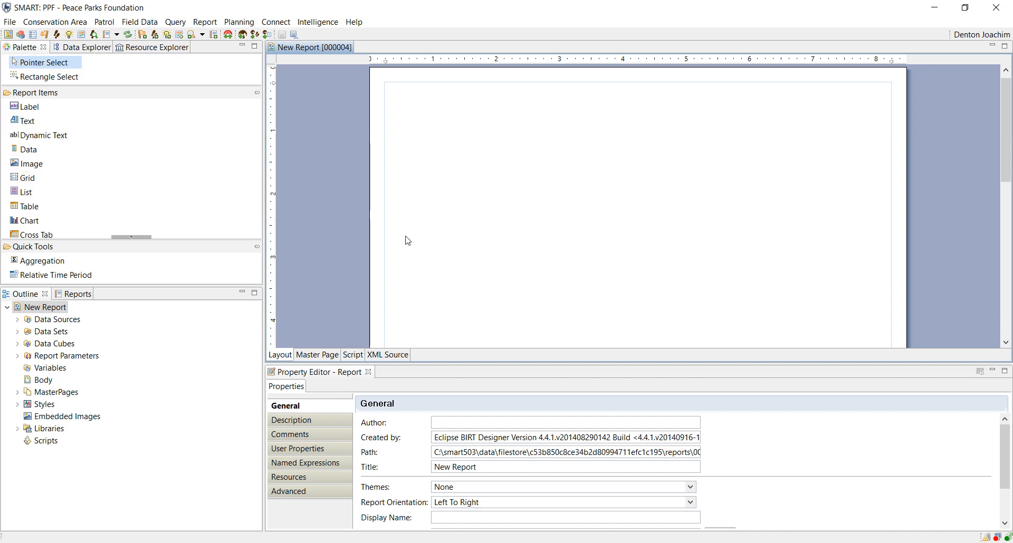
mouse_move(346, 198)
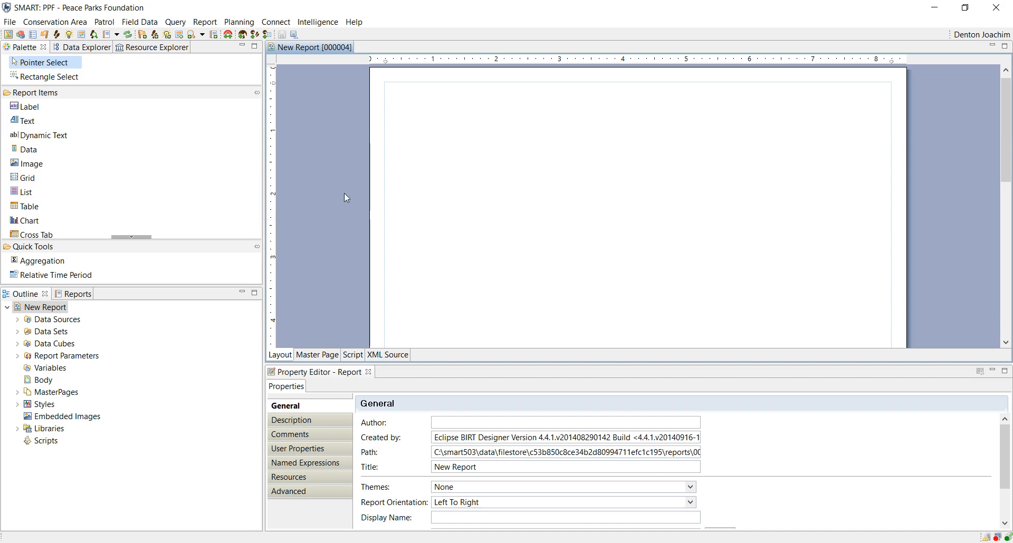
mouse_move(347, 288)
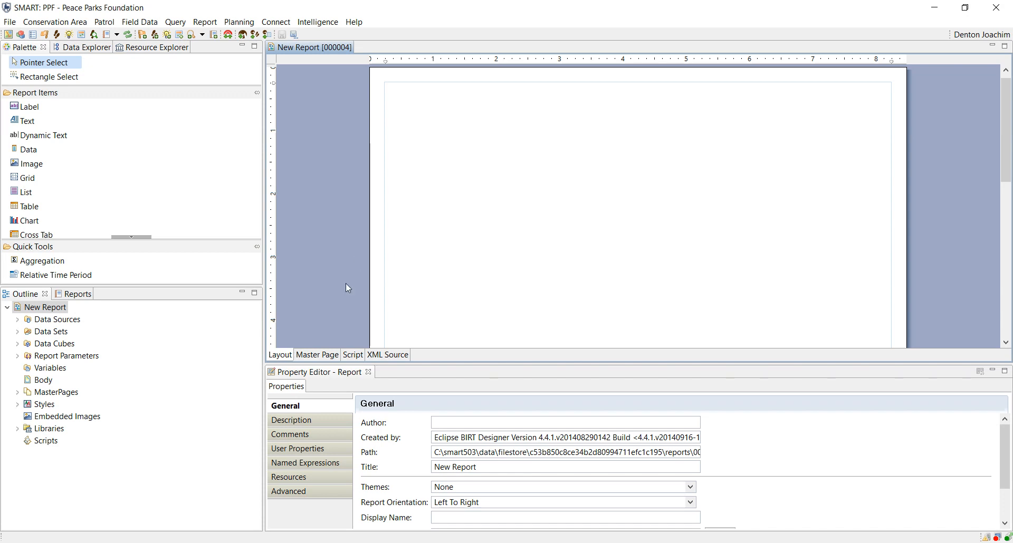
mouse_move(319, 356)
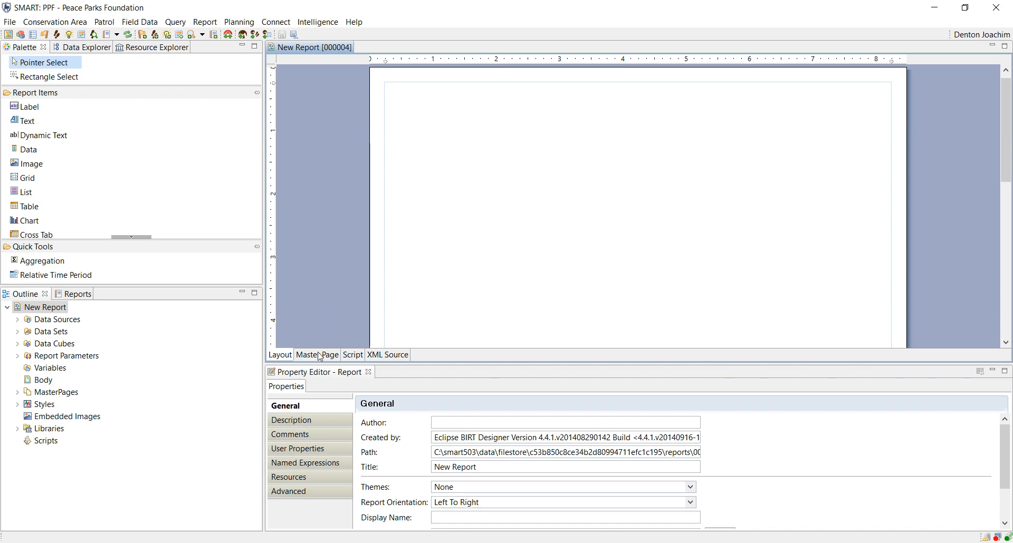
mouse_move(334, 224)
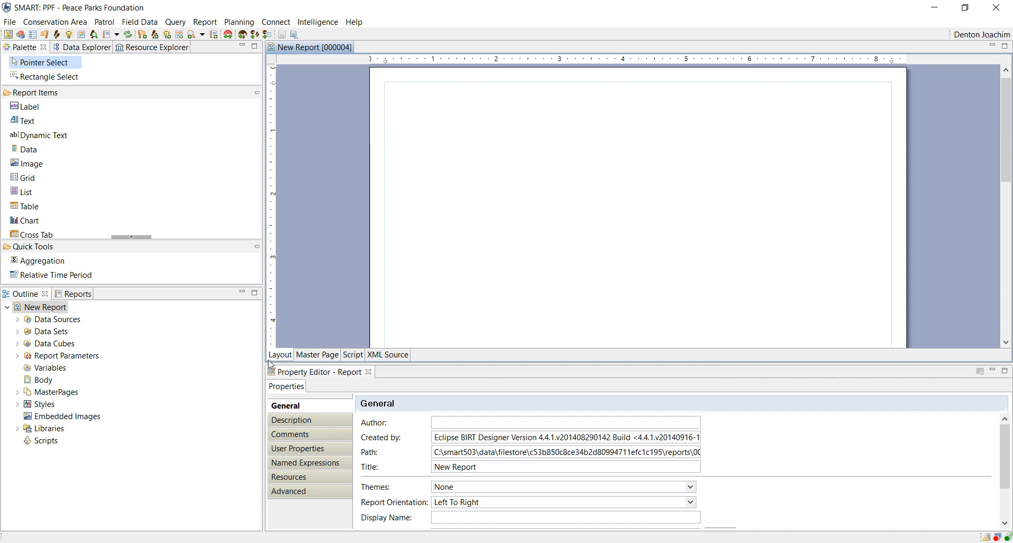
mouse_move(287, 359)
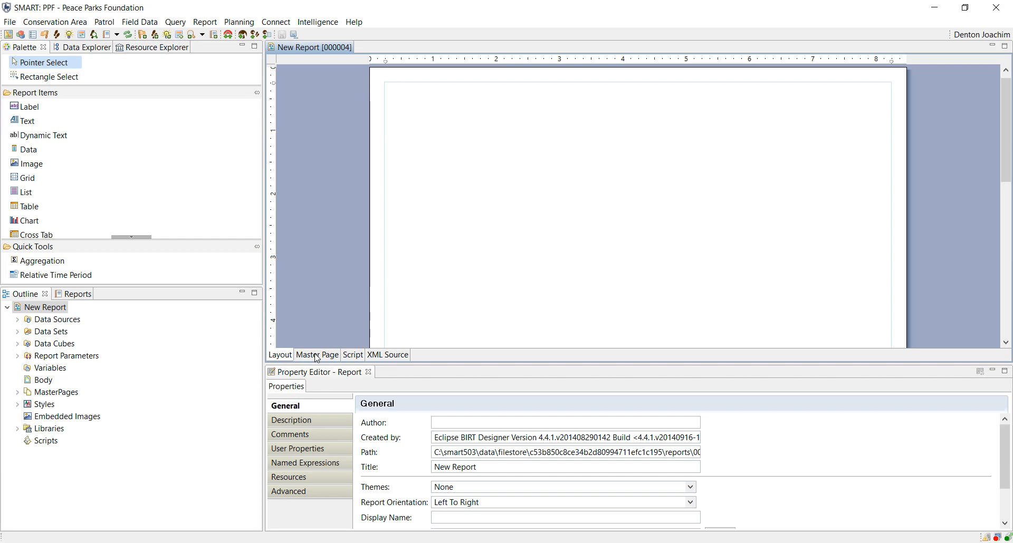
Set the master page to portrait orientation on A4 paper (210 × 297 mm)
click(317, 355)
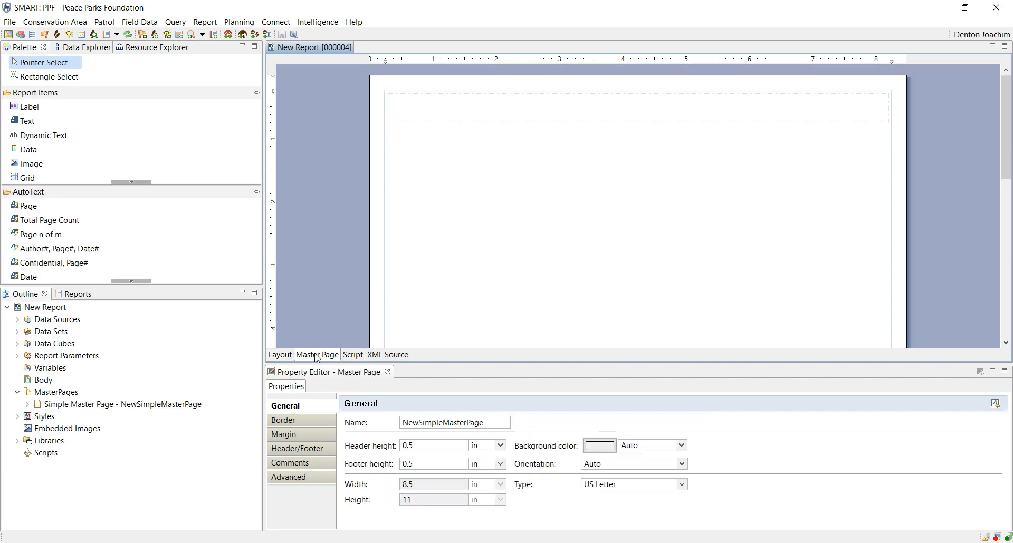
mouse_move(749, 116)
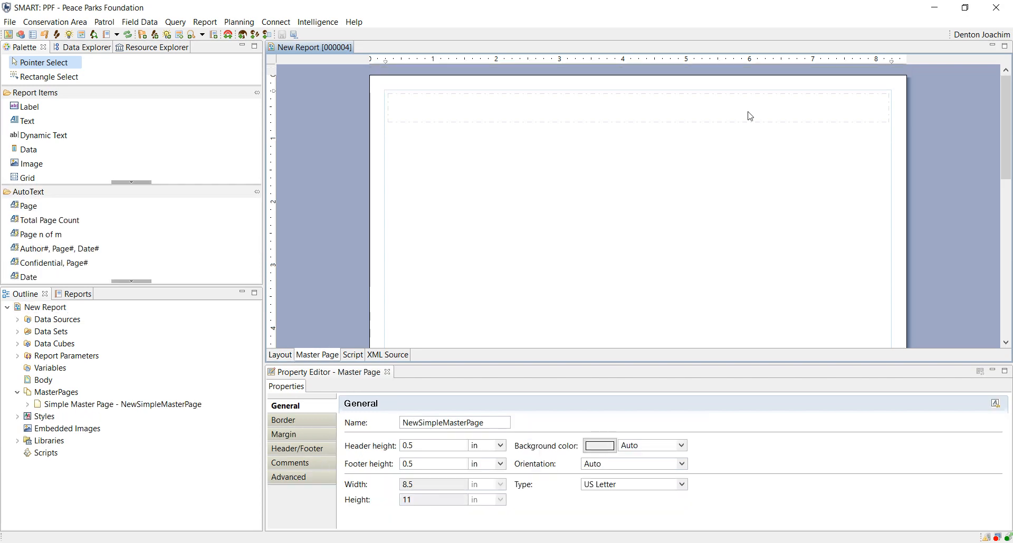
scroll(down, 3)
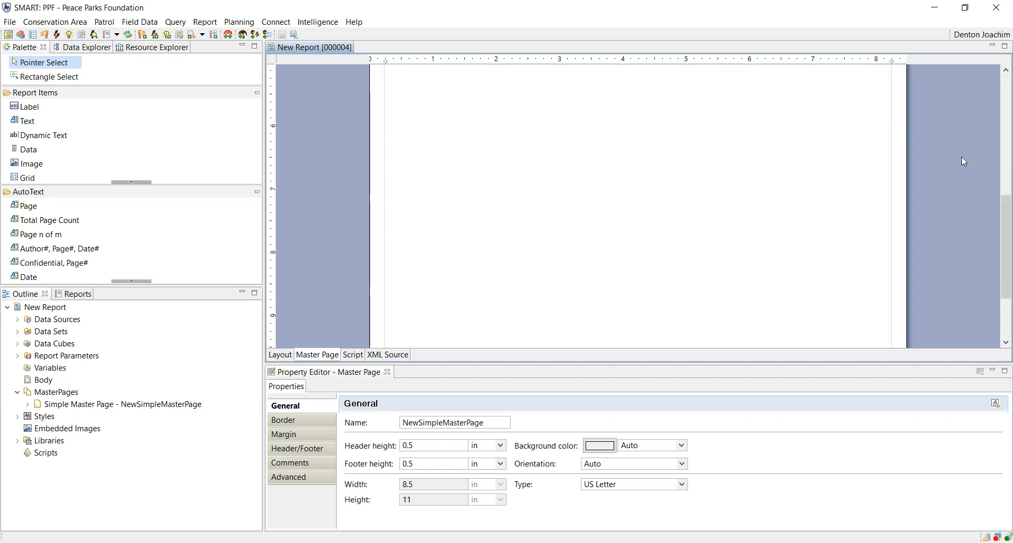
scroll(down, 3)
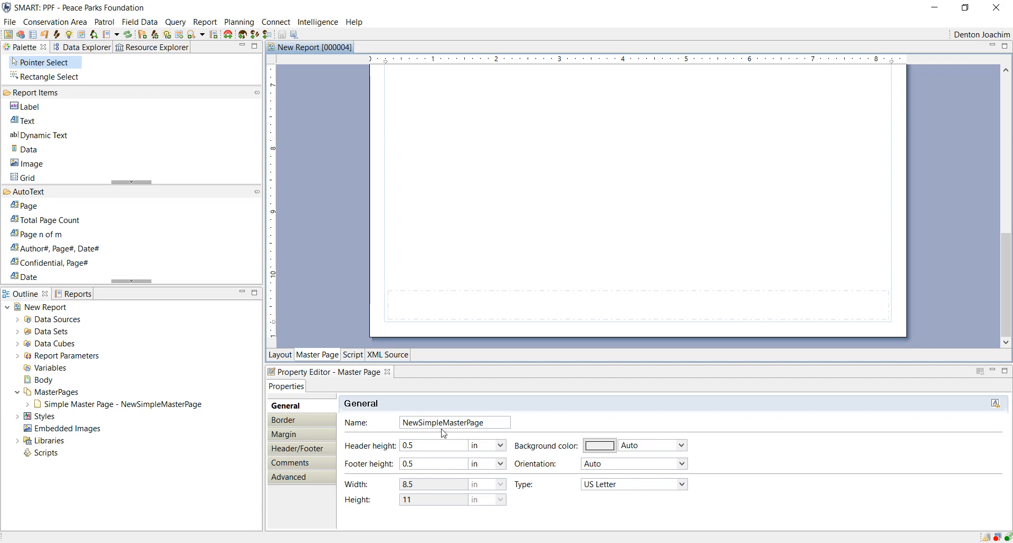
mouse_move(688, 473)
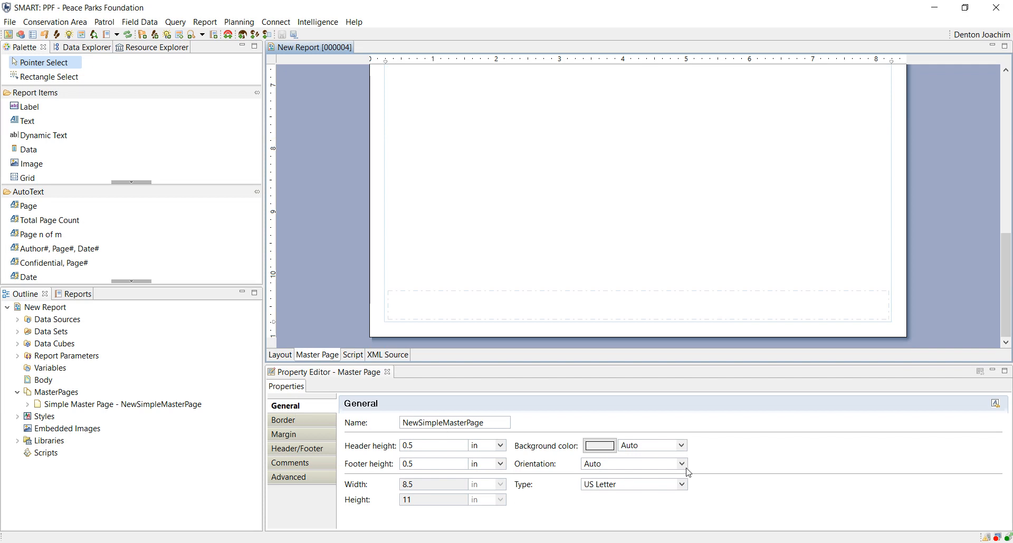
click(681, 464)
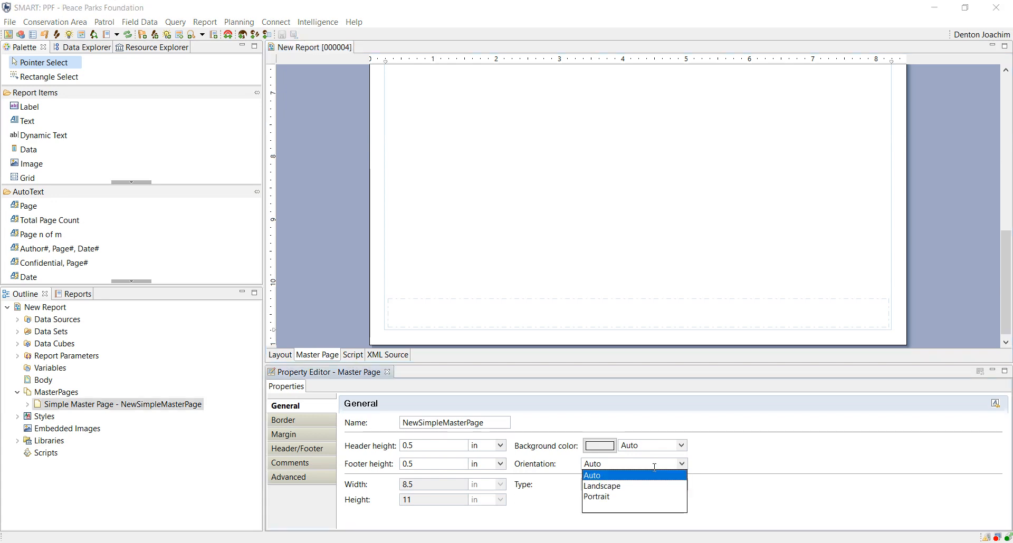
click(595, 497)
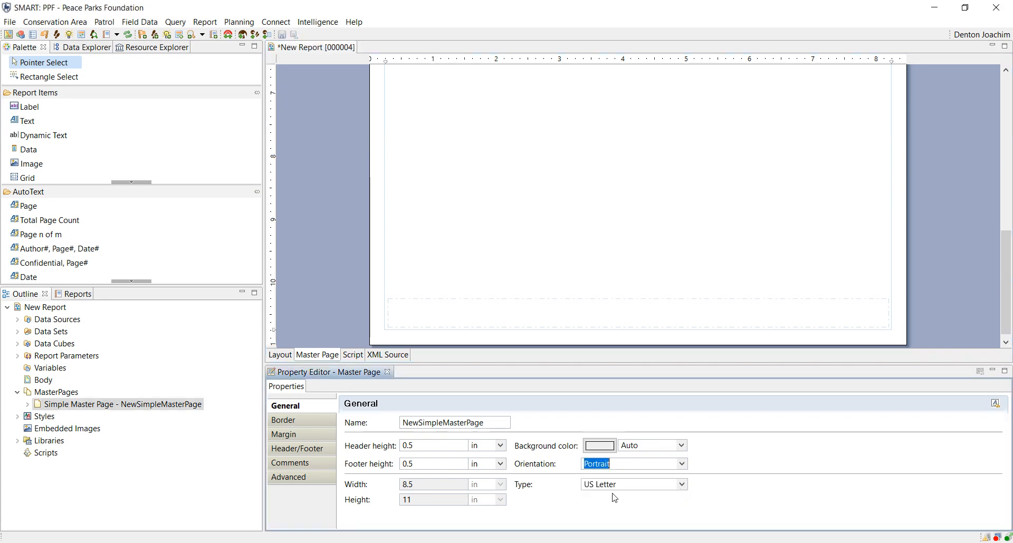
click(681, 485)
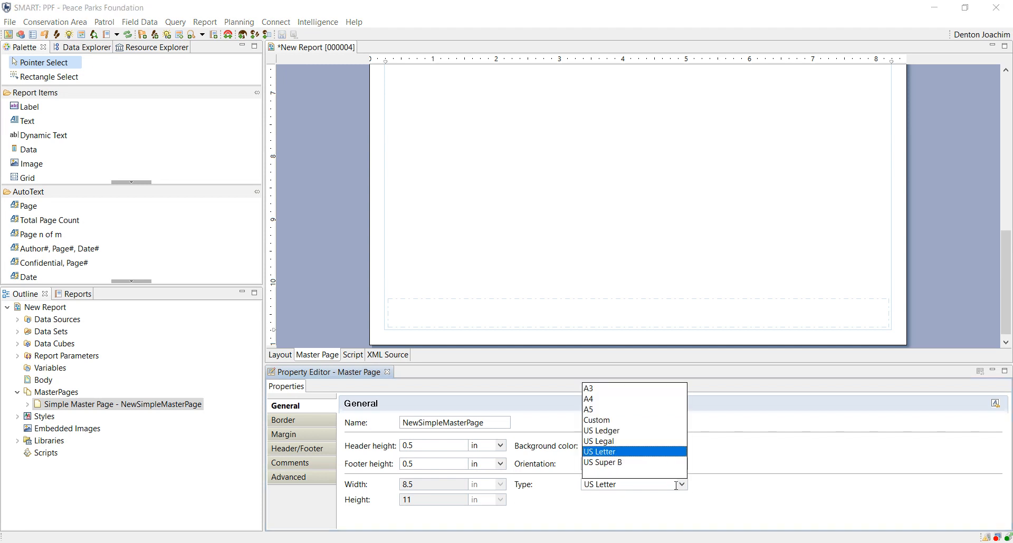
click(587, 399)
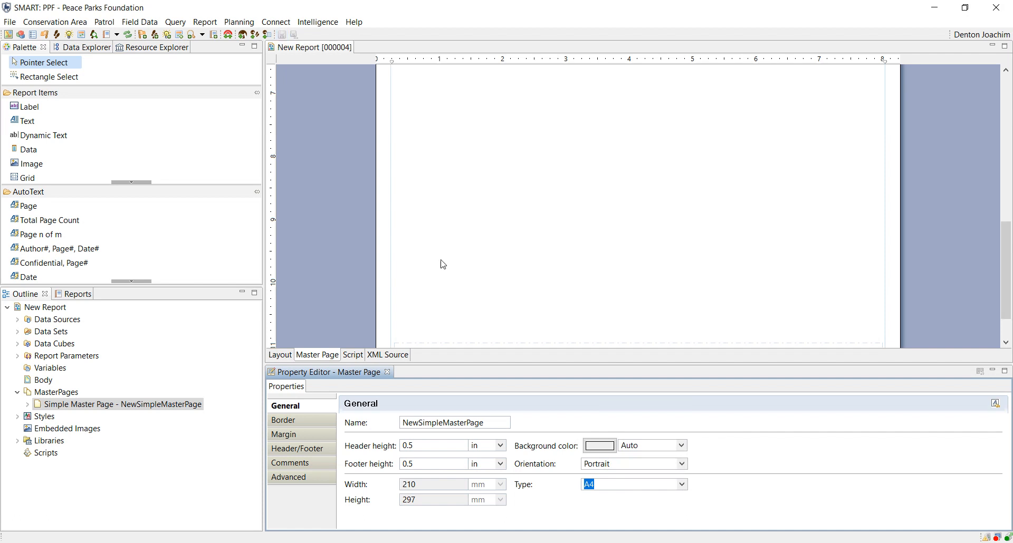
mouse_move(716, 209)
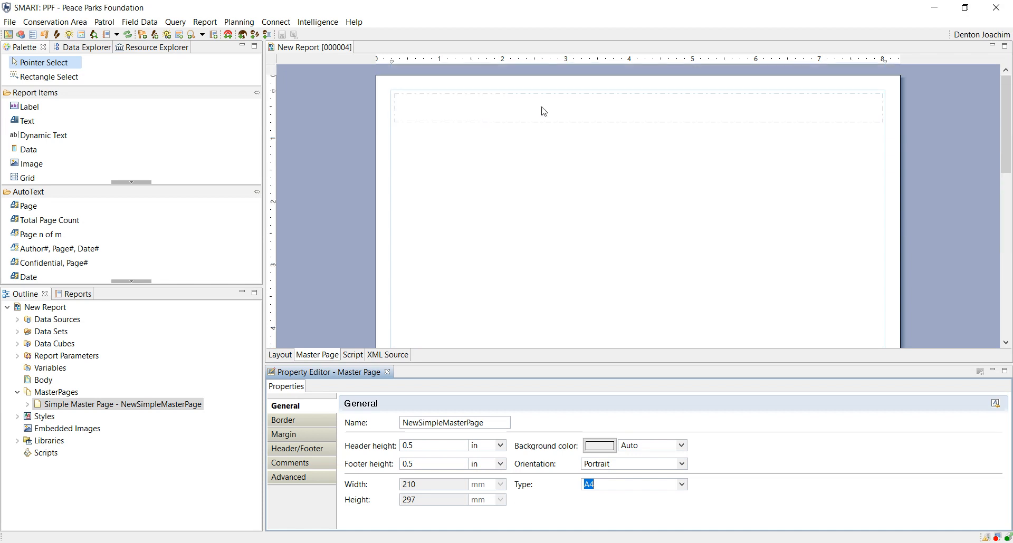
Add header dynamic text showing SMART_Functions.SmartUser() and right-align it
click(27, 205)
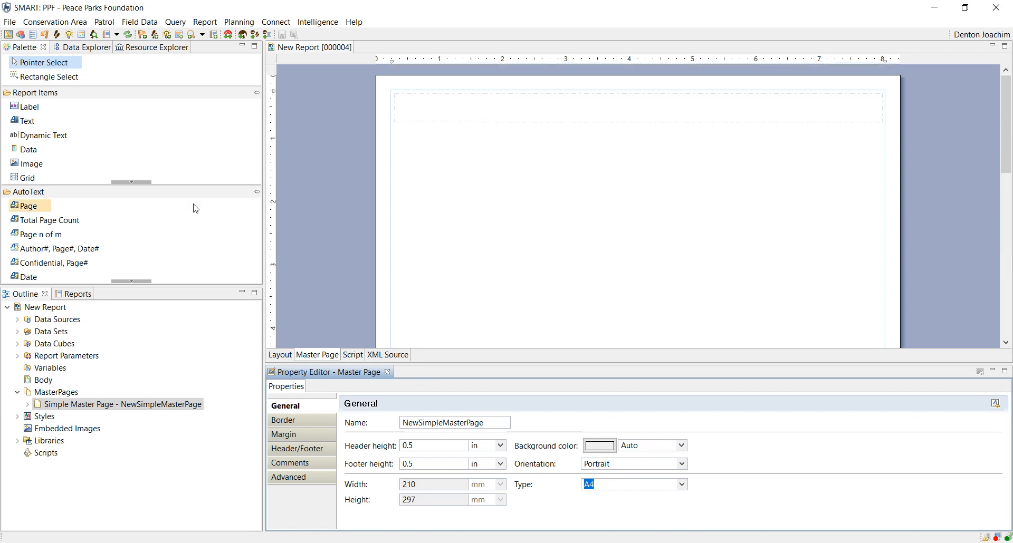
mouse_move(46, 135)
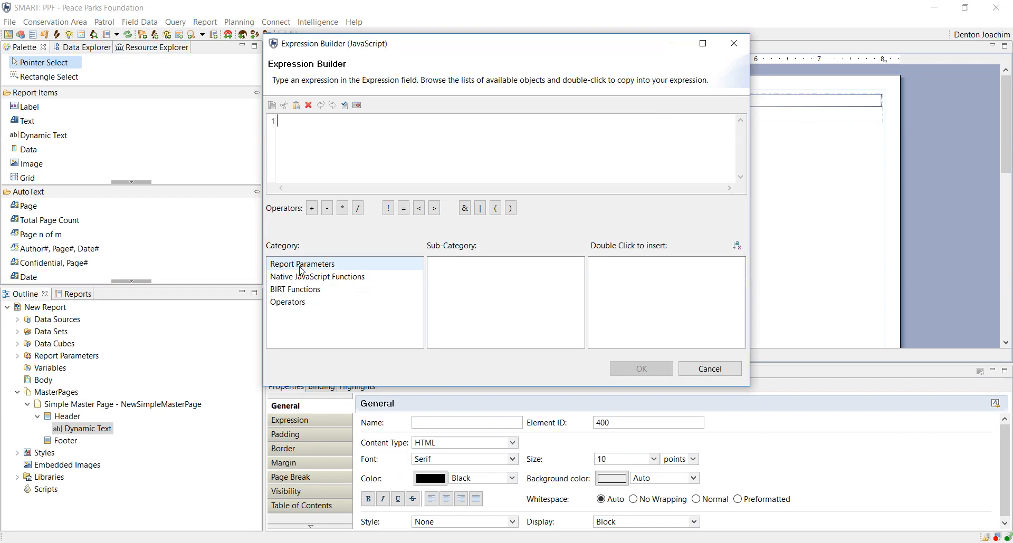
click(301, 263)
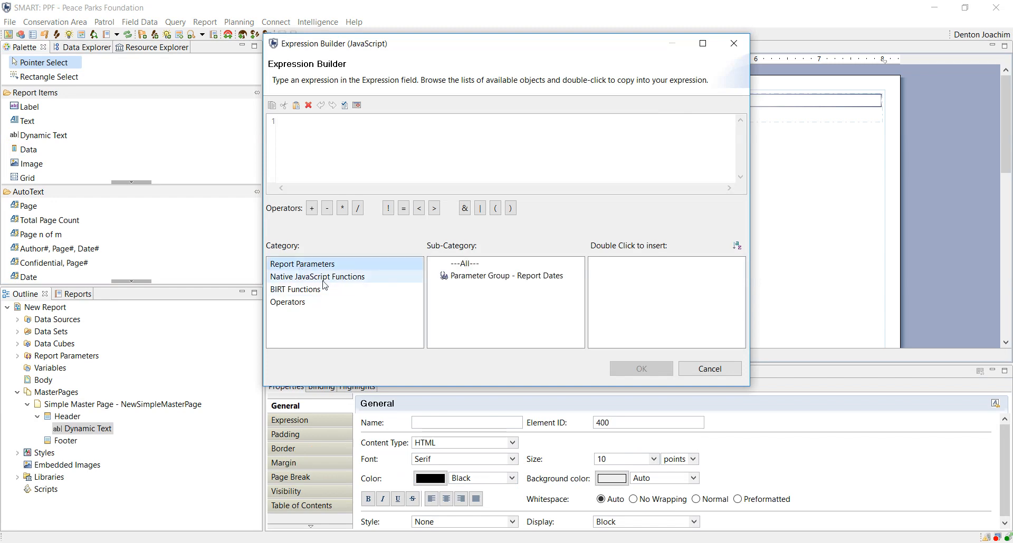
click(295, 288)
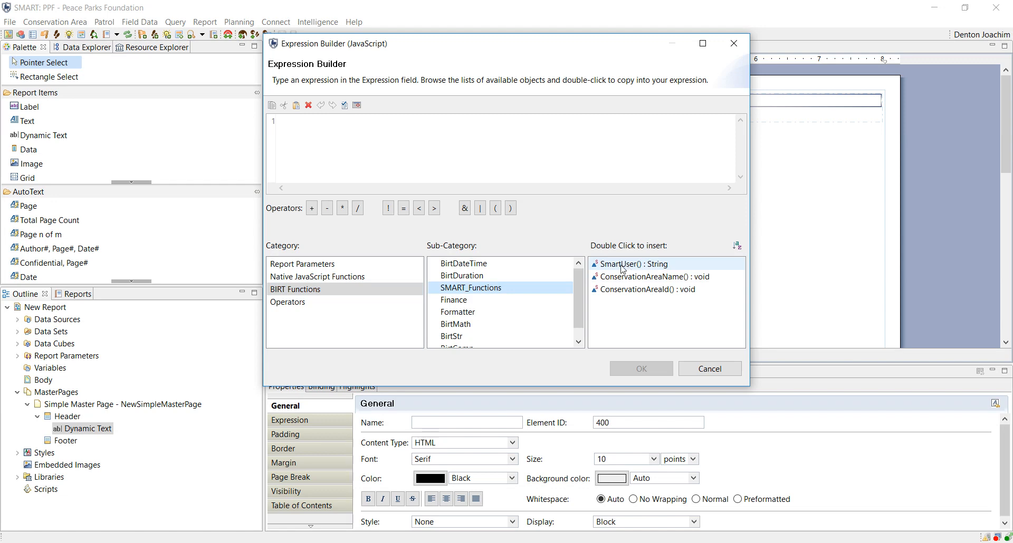
double_click(630, 263)
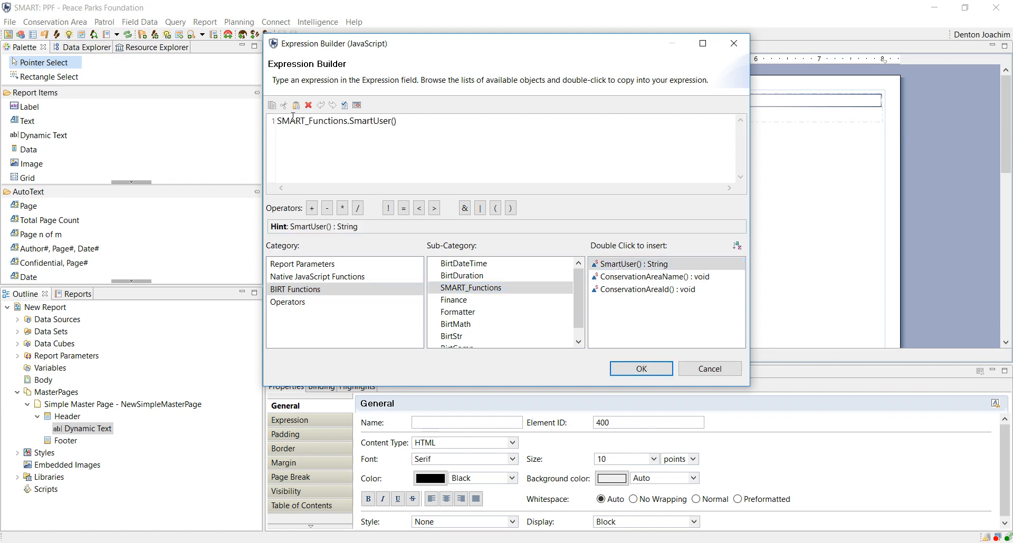
click(640, 368)
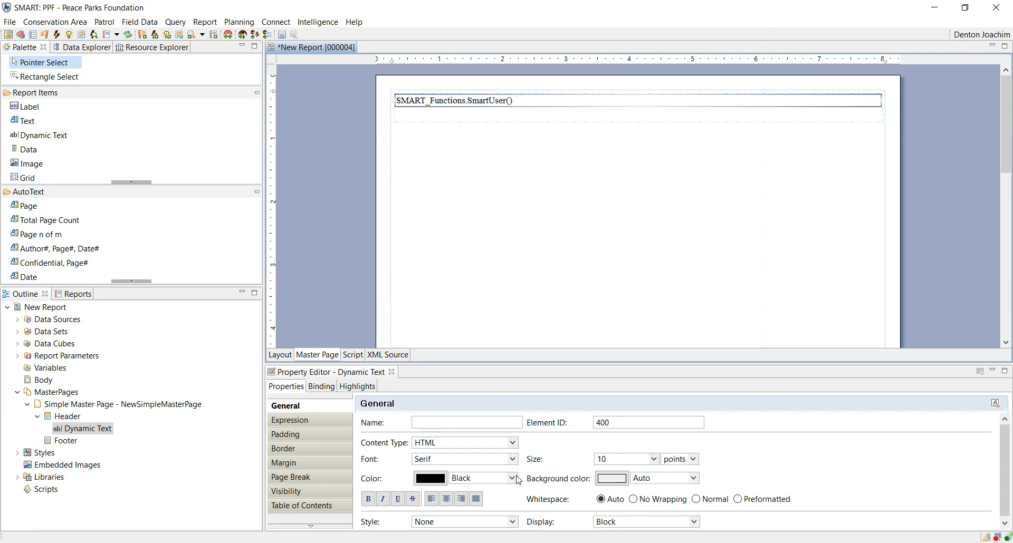
click(461, 498)
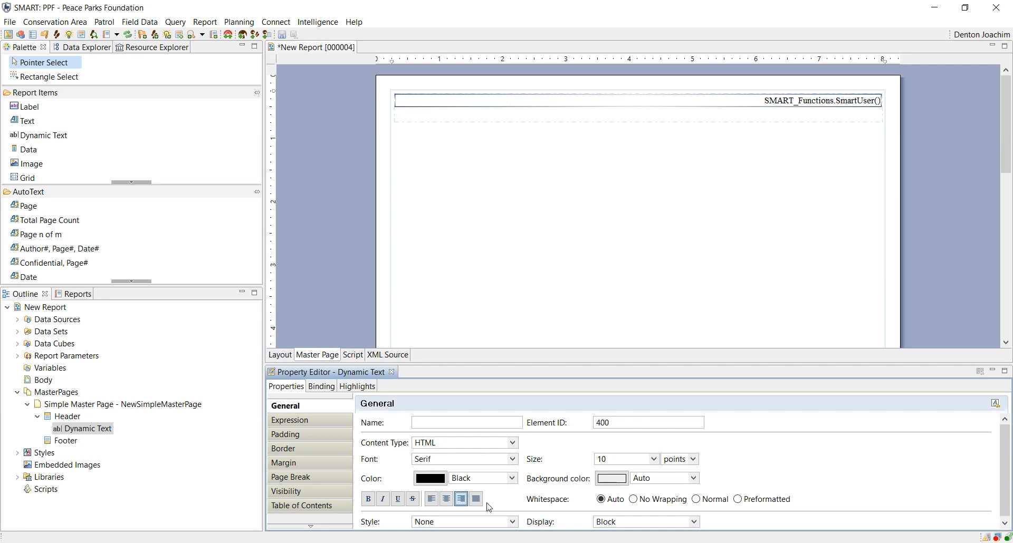
mouse_move(532, 523)
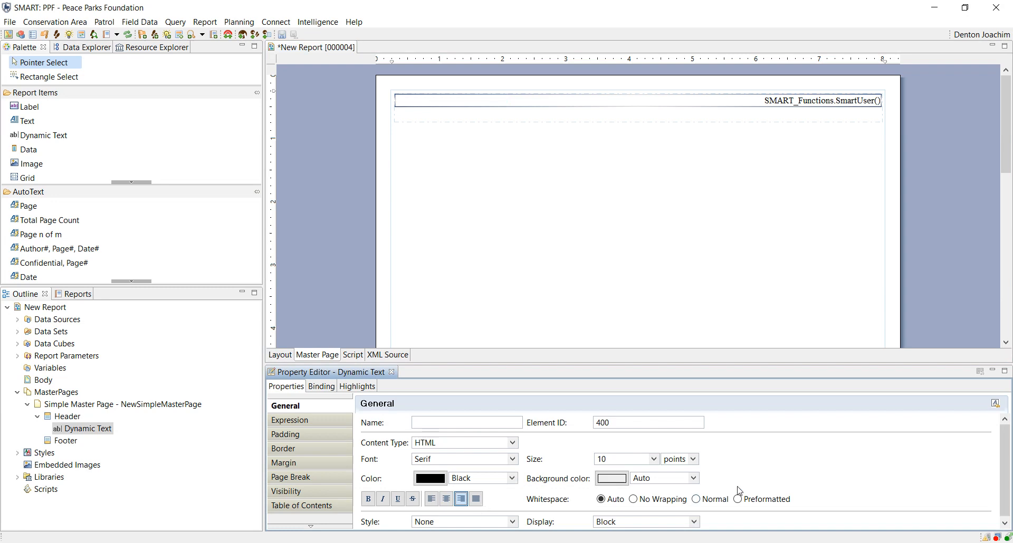
Insert a bold, right-aligned AutoText page number in the master page footer
click(119, 404)
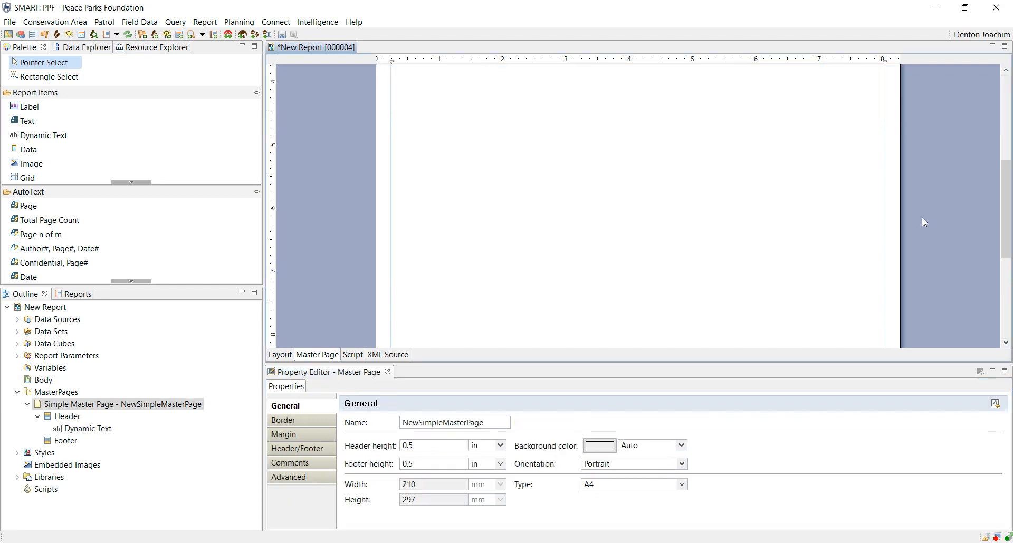
scroll(down, 3)
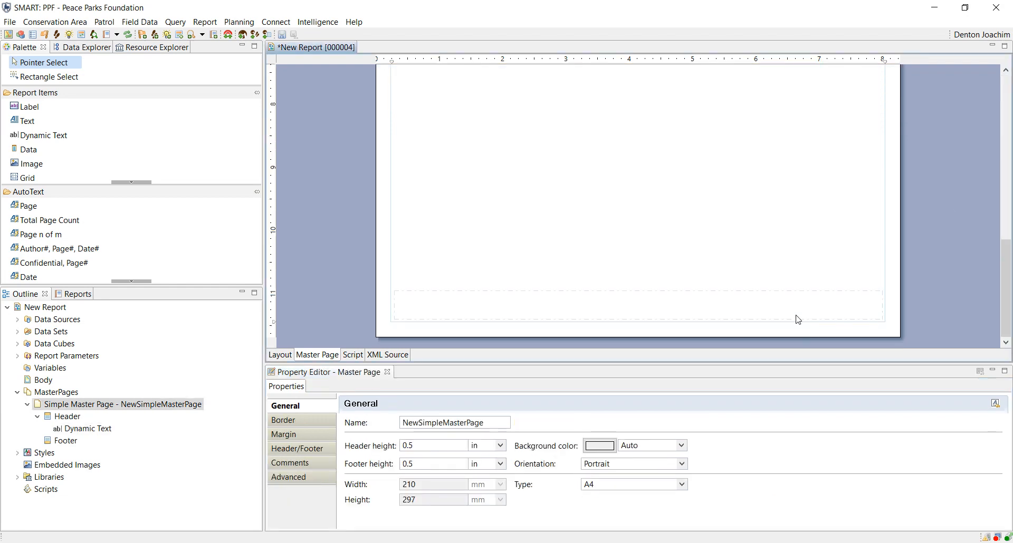
click(28, 205)
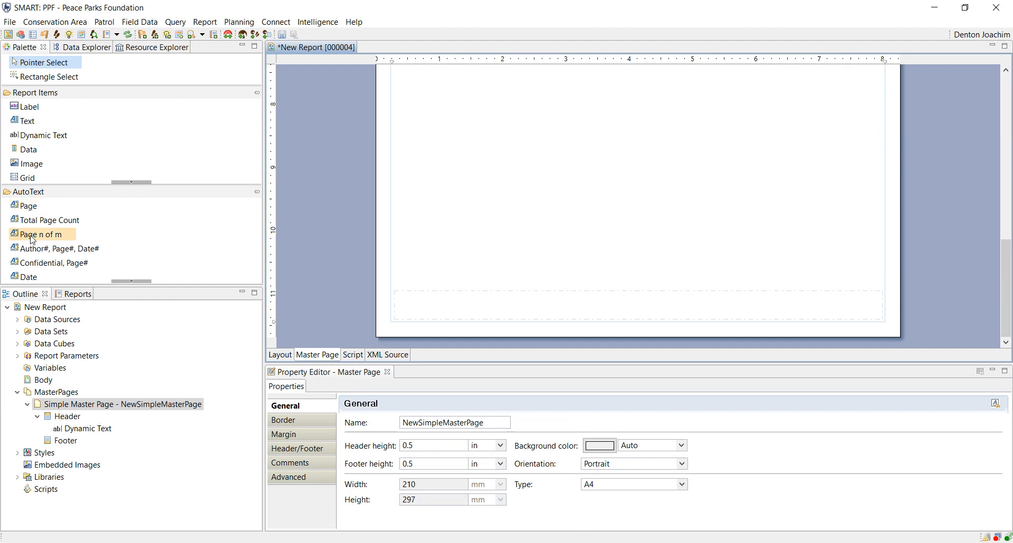
mouse_move(41, 239)
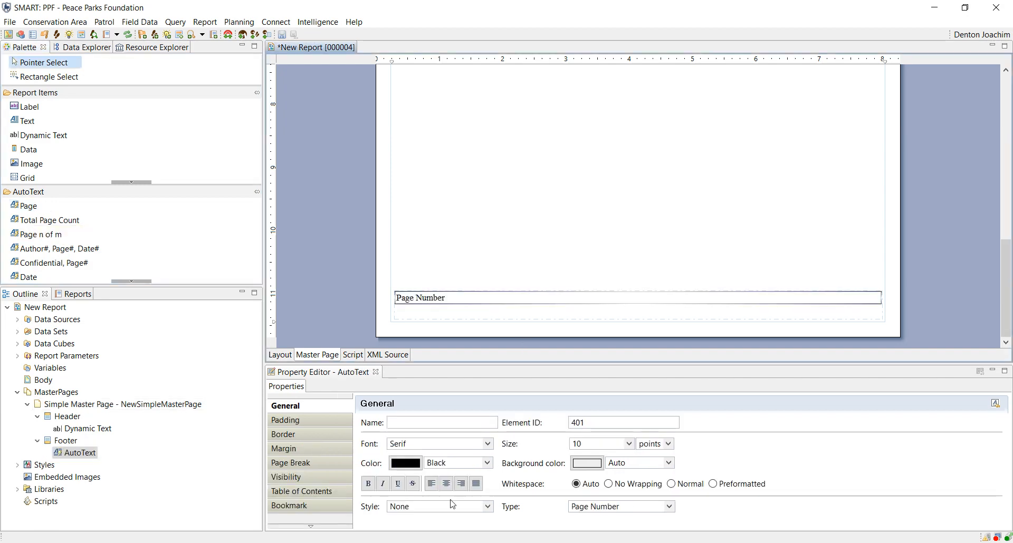
click(461, 483)
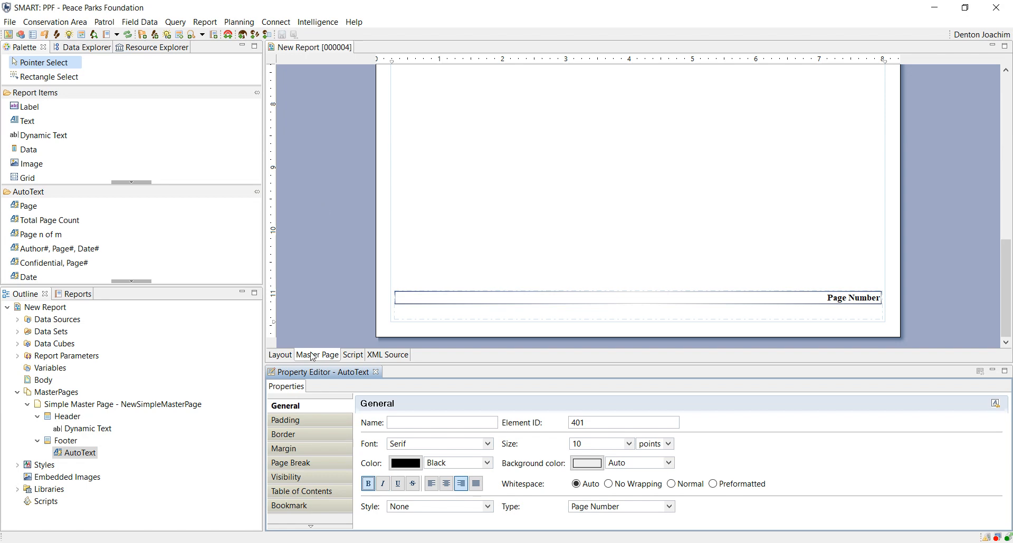
click(280, 355)
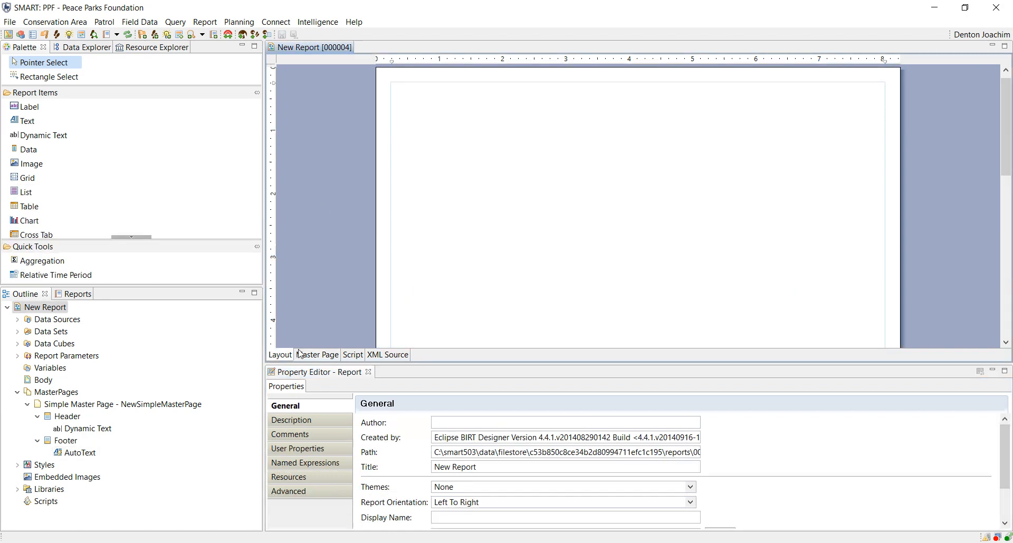
mouse_move(327, 225)
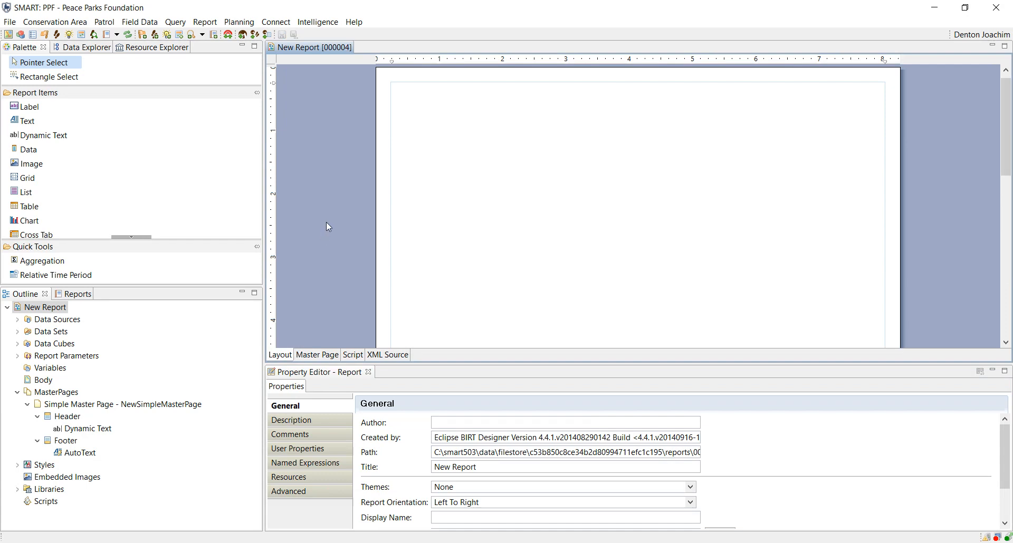
mouse_move(350, 200)
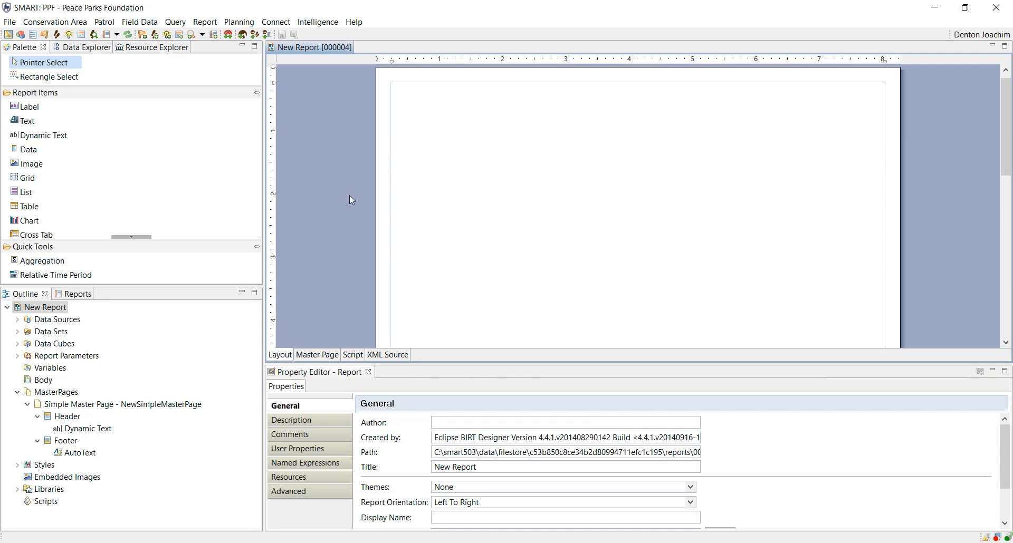
click(43, 135)
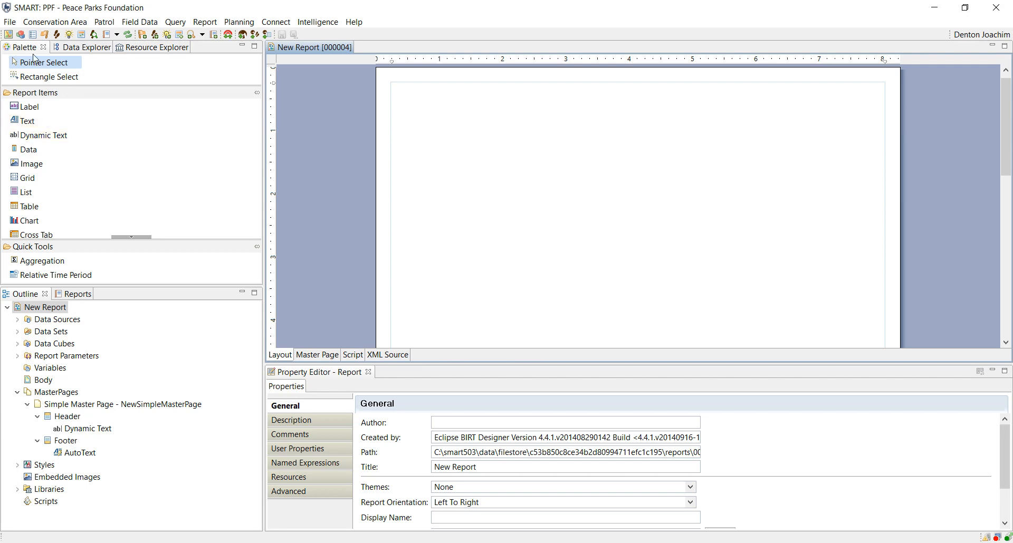
mouse_move(74, 57)
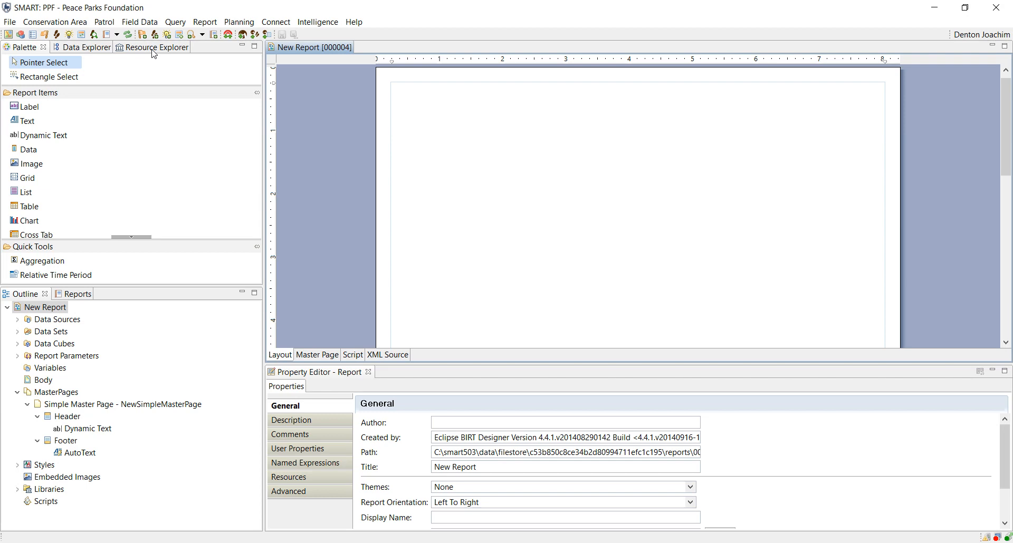
mouse_move(49, 76)
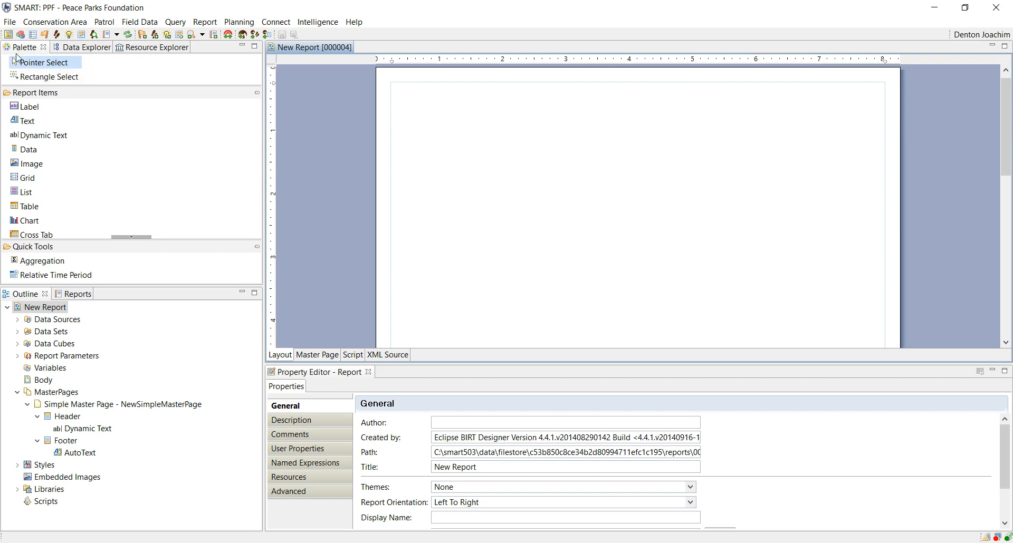
mouse_move(29, 96)
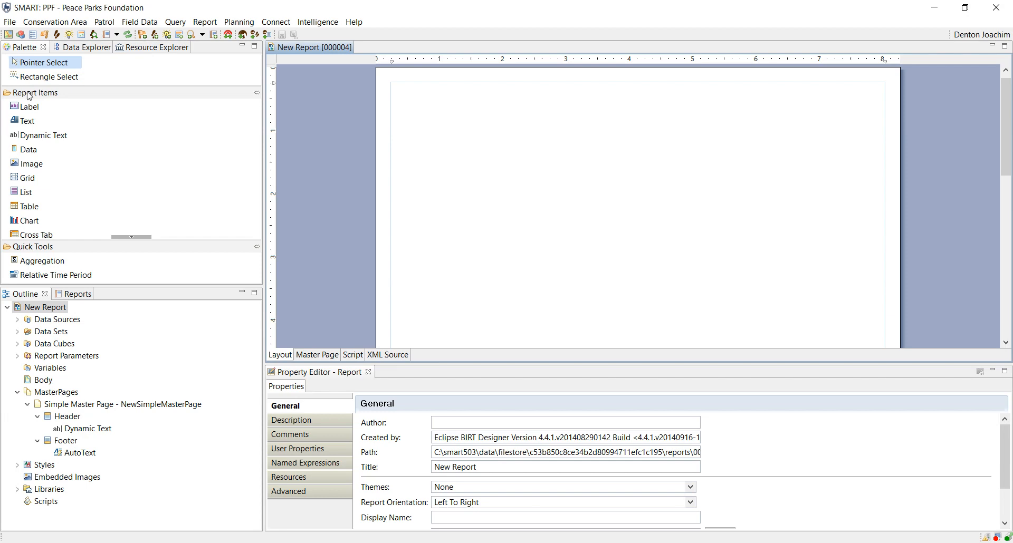
mouse_move(29, 106)
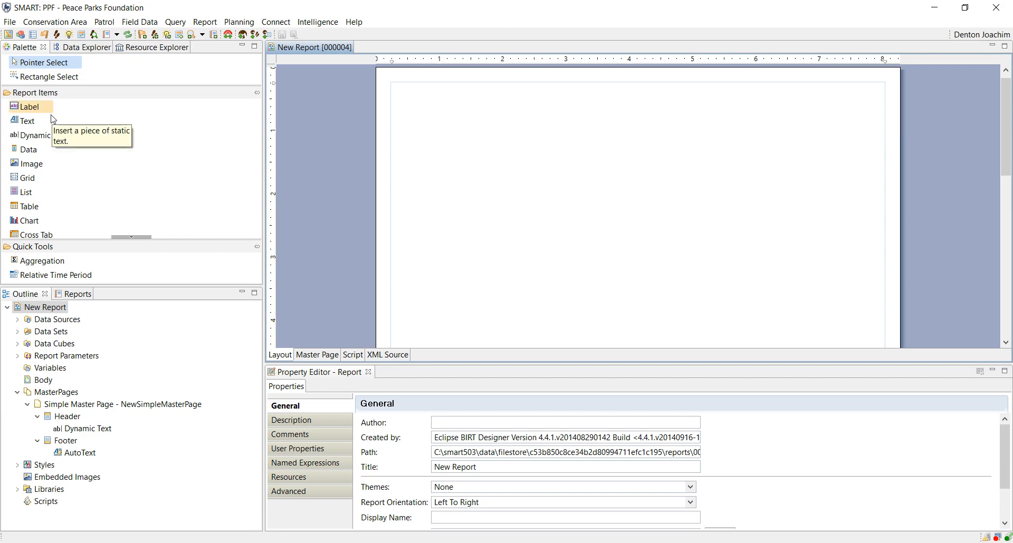
mouse_move(40, 135)
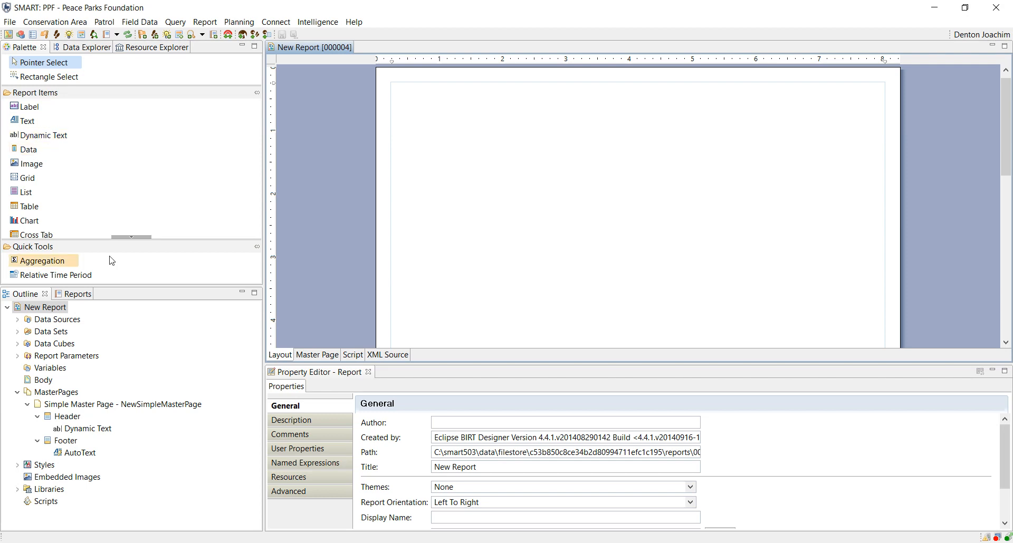
scroll(down, 3)
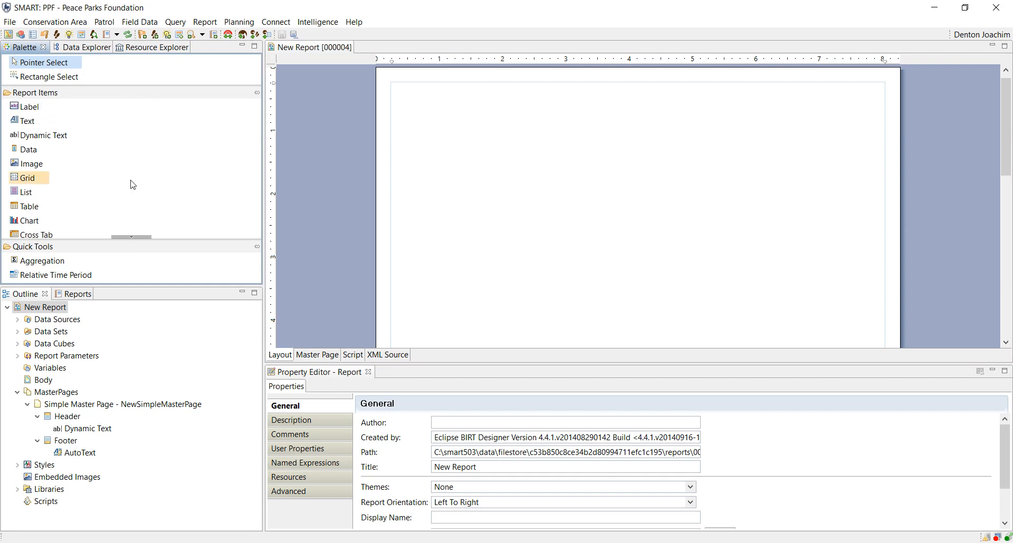
mouse_move(87, 187)
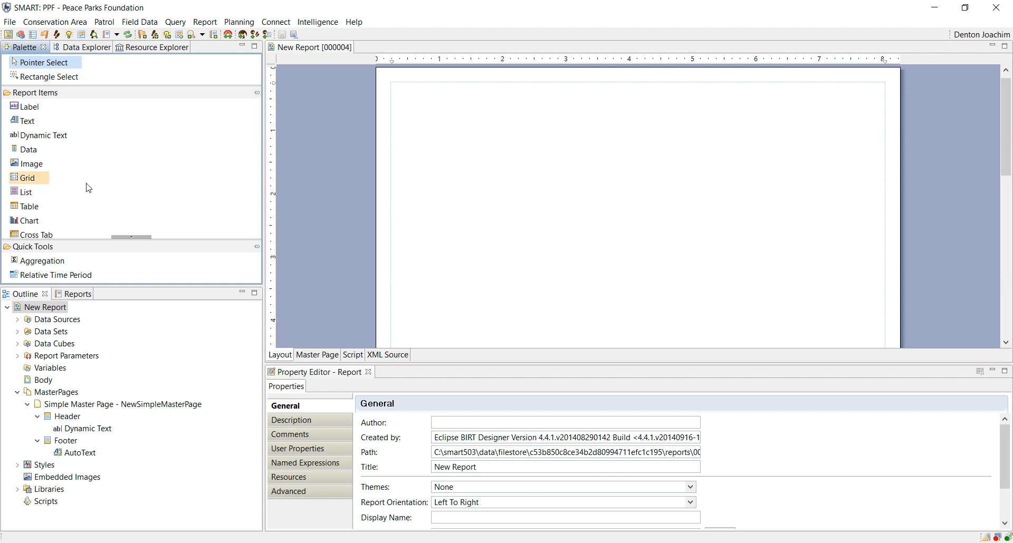
mouse_move(27, 177)
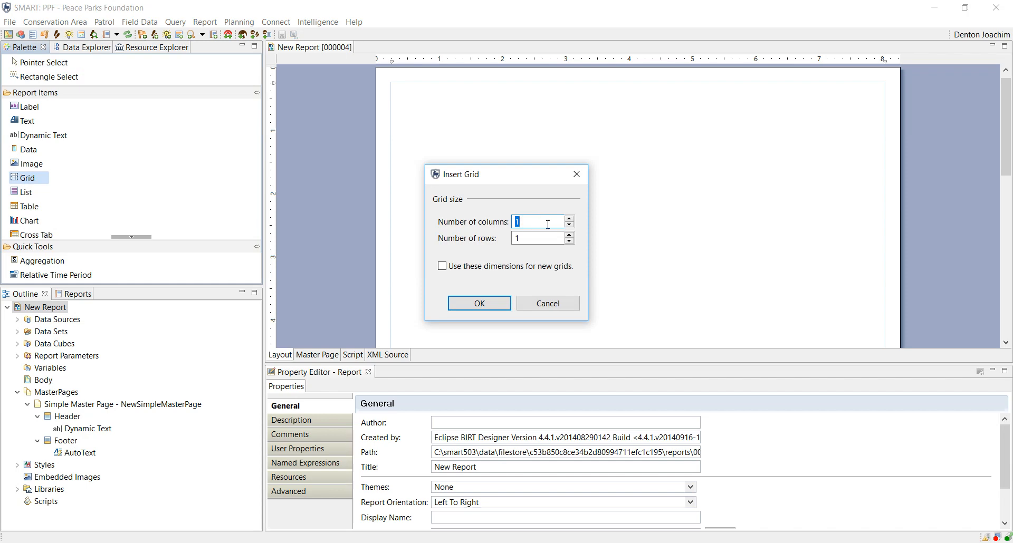
Insert a 3-column, 1-row grid into the report body
text(3)
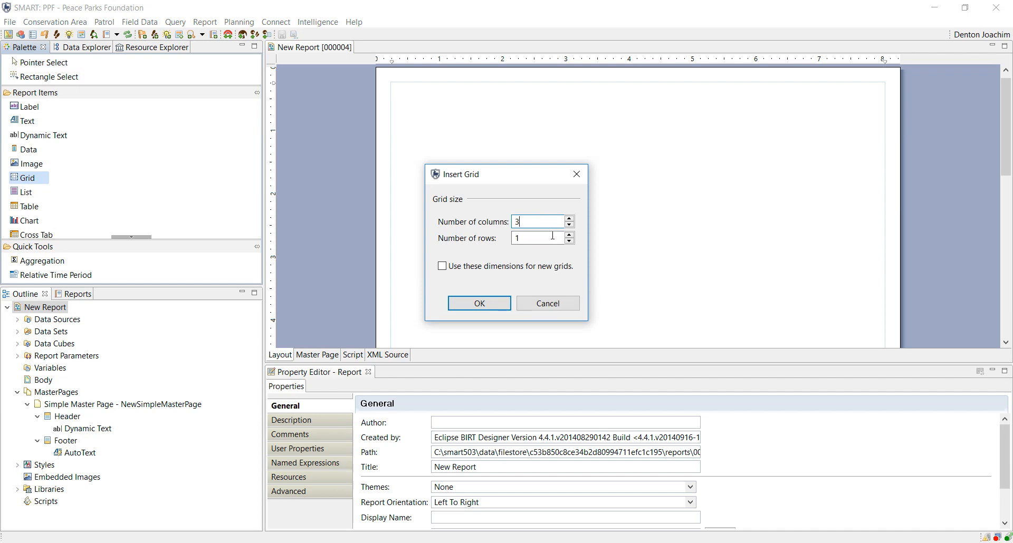
mouse_move(479, 303)
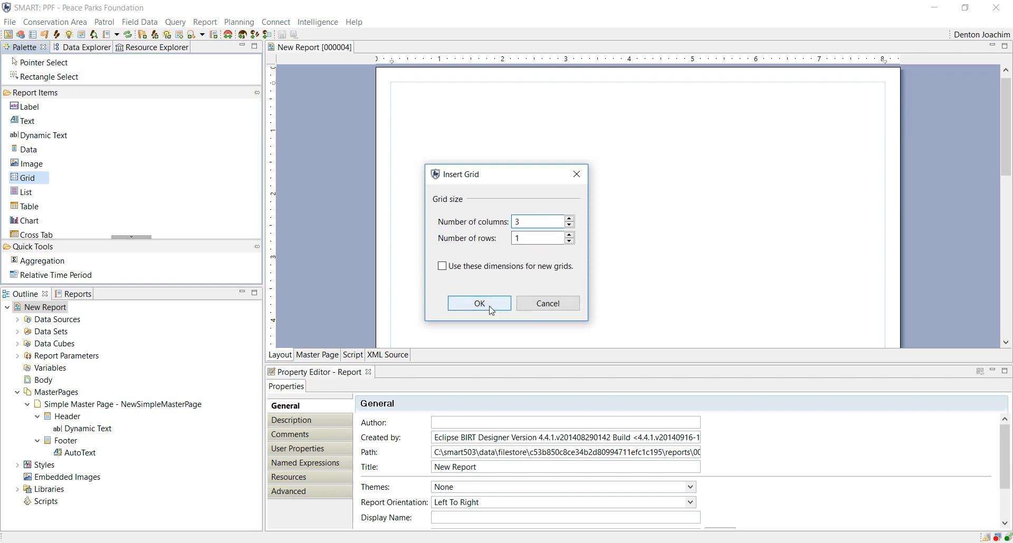
click(477, 303)
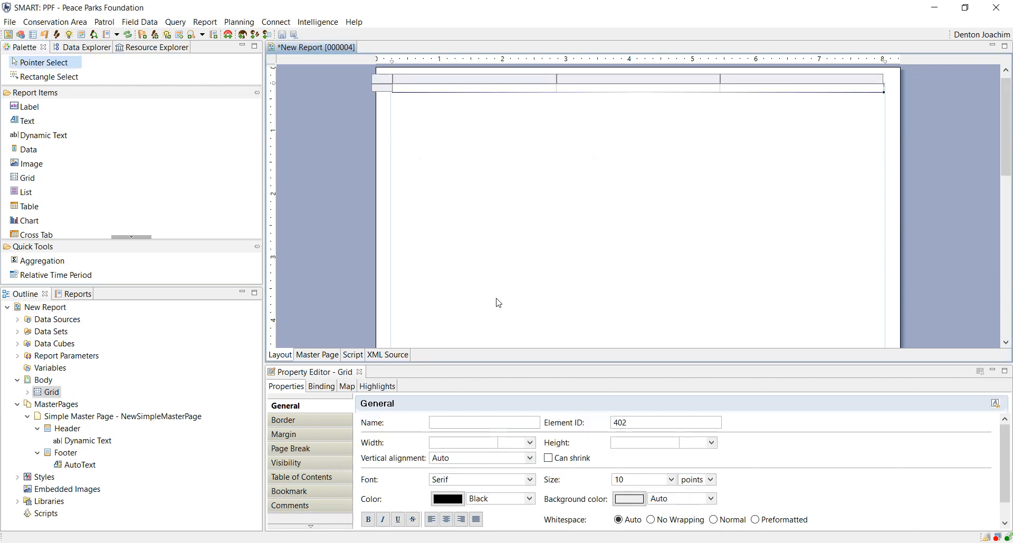
mouse_move(613, 107)
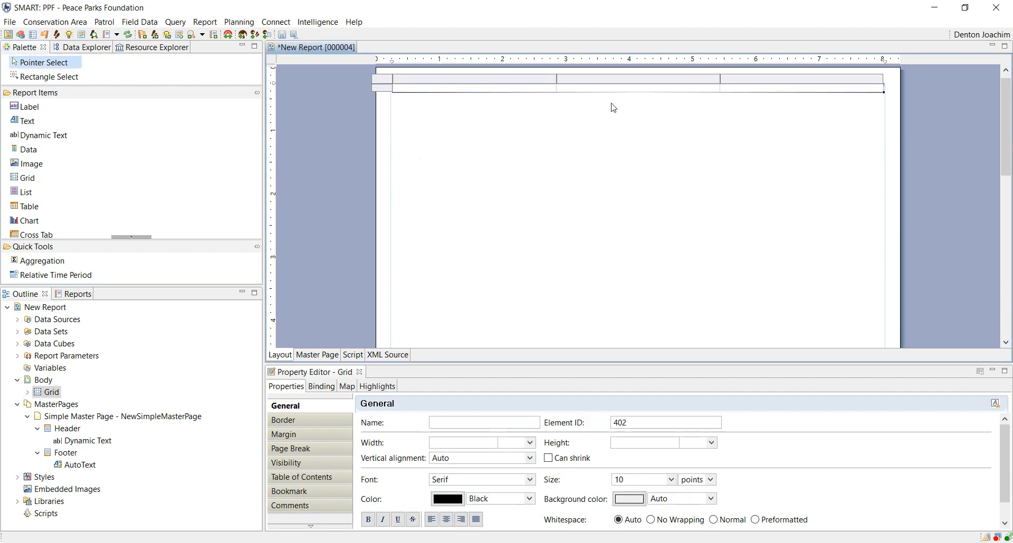
mouse_move(26, 121)
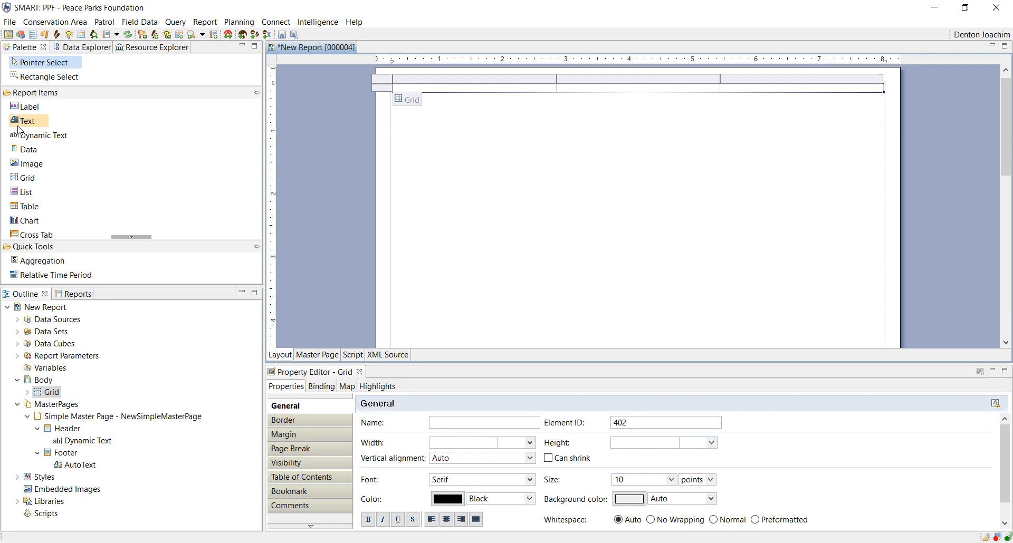
mouse_move(146, 132)
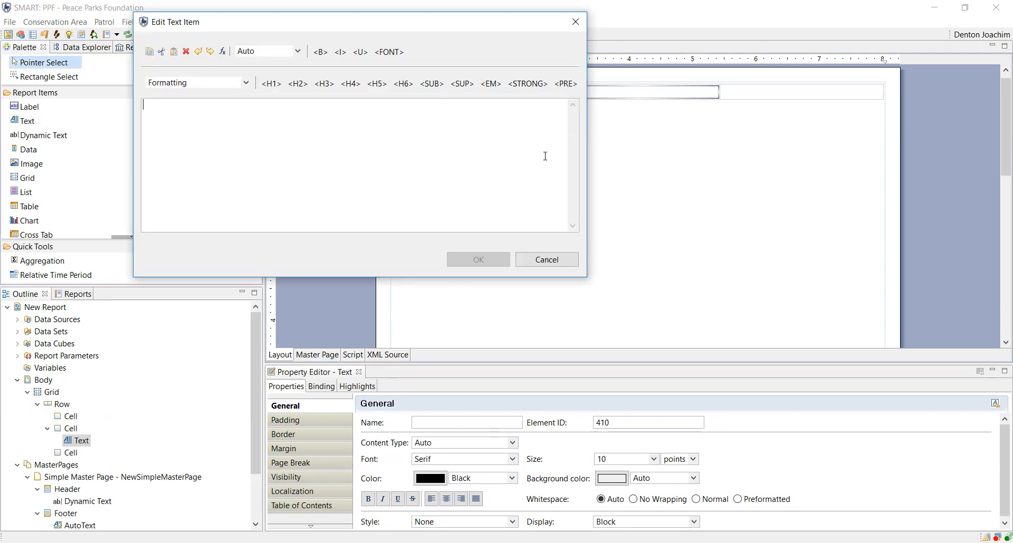
mouse_move(444, 163)
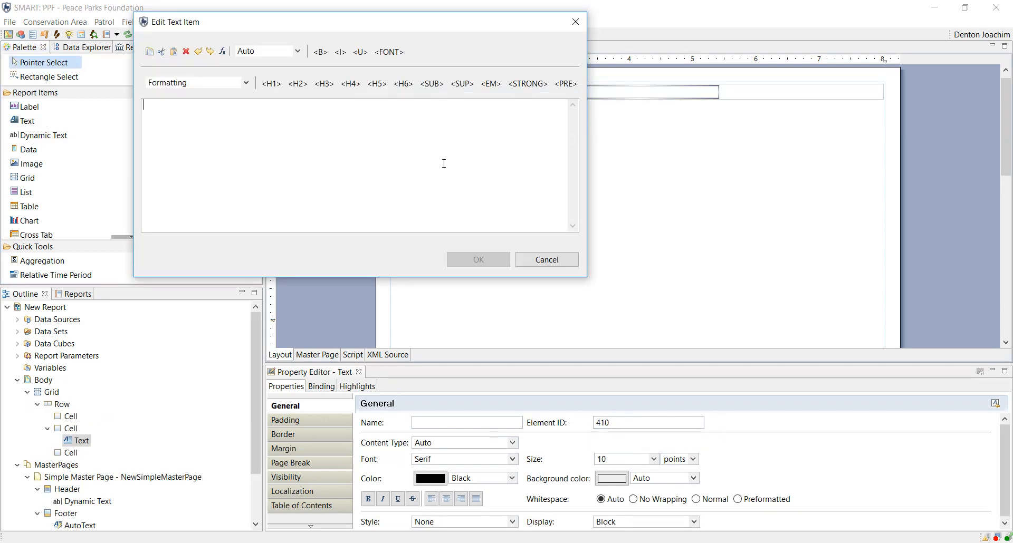
Enter 'Monthly report' in the middle cell's text item
text(Monthly)
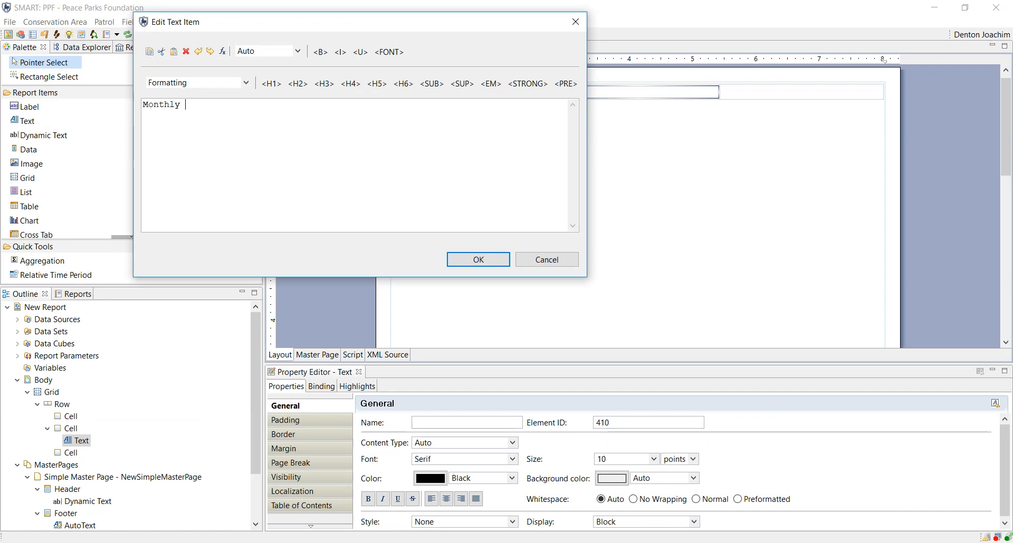
text(report)
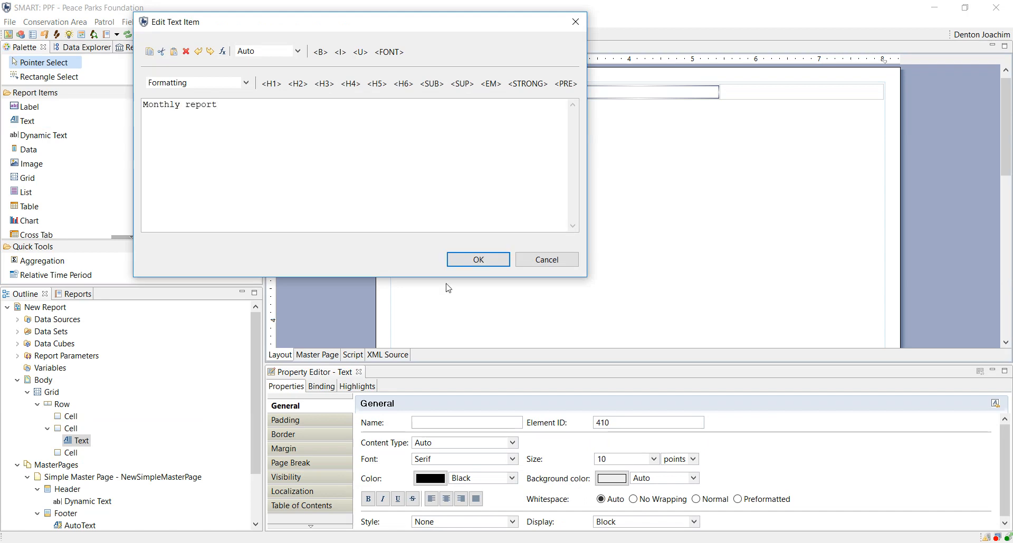
click(477, 259)
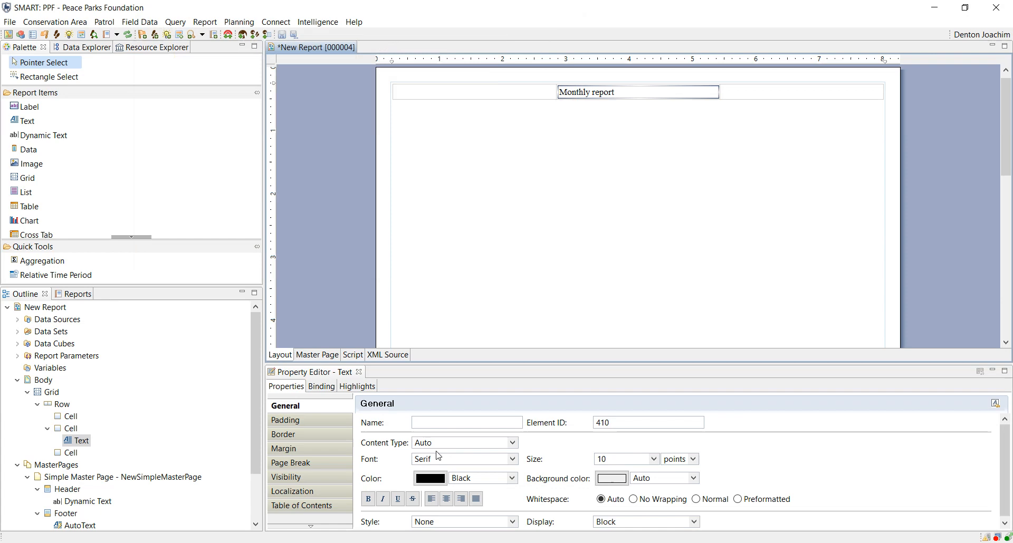
mouse_move(449, 454)
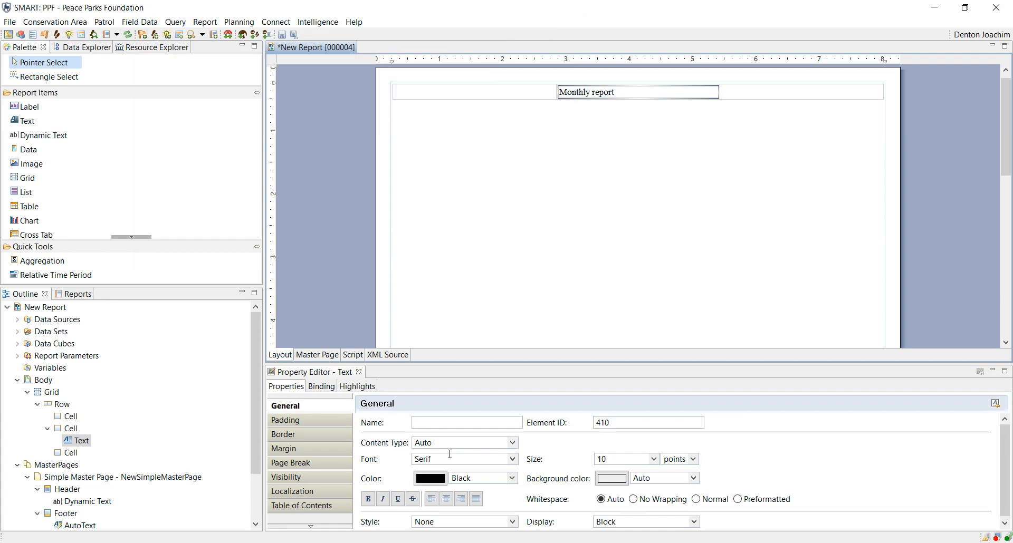
mouse_move(631, 156)
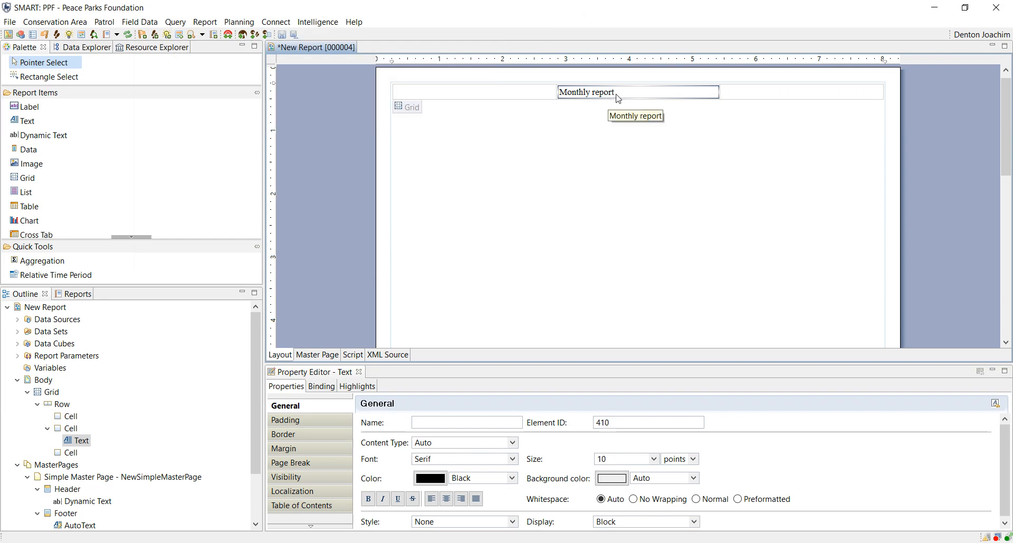
Format the 'Monthly report' text item as bold at 24 pt
click(368, 499)
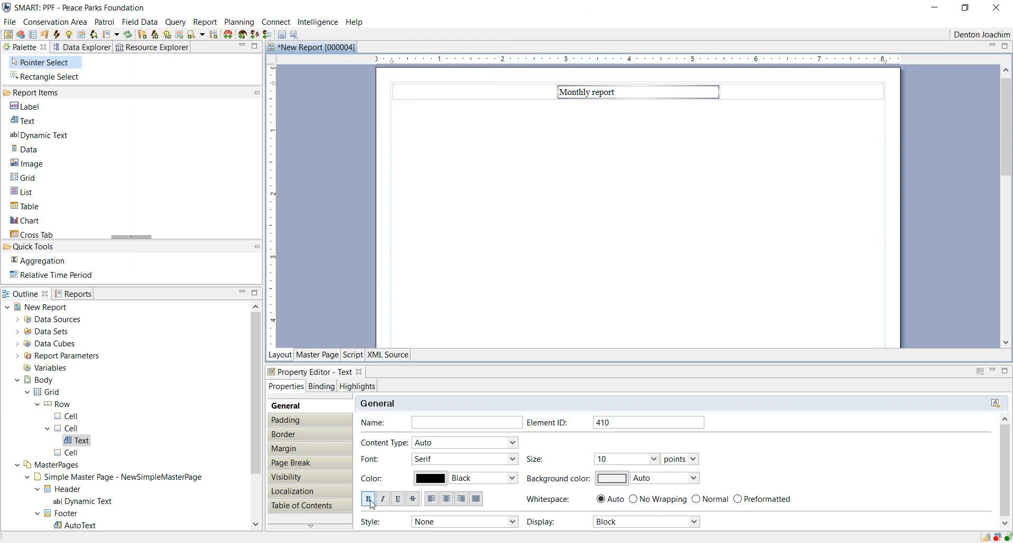
click(649, 459)
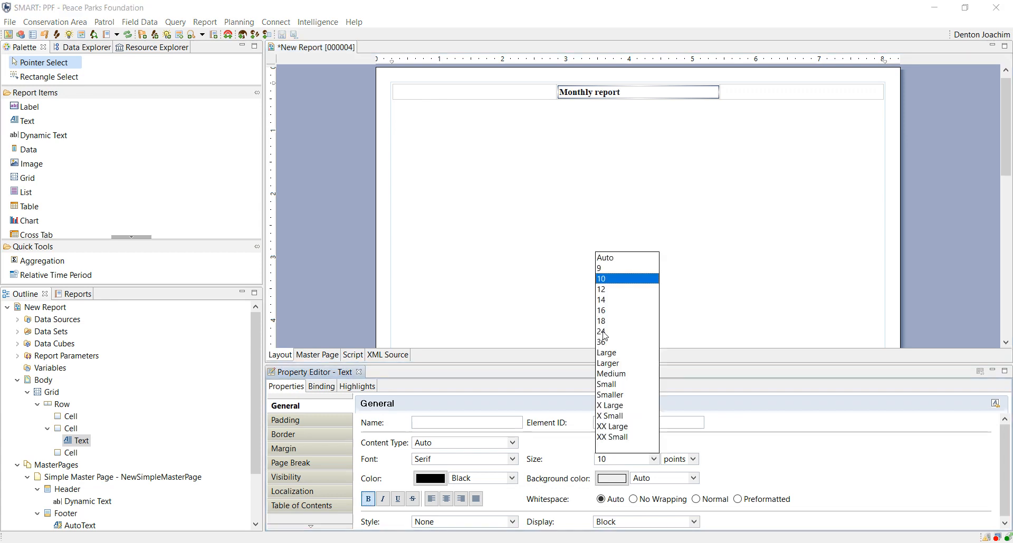
click(601, 332)
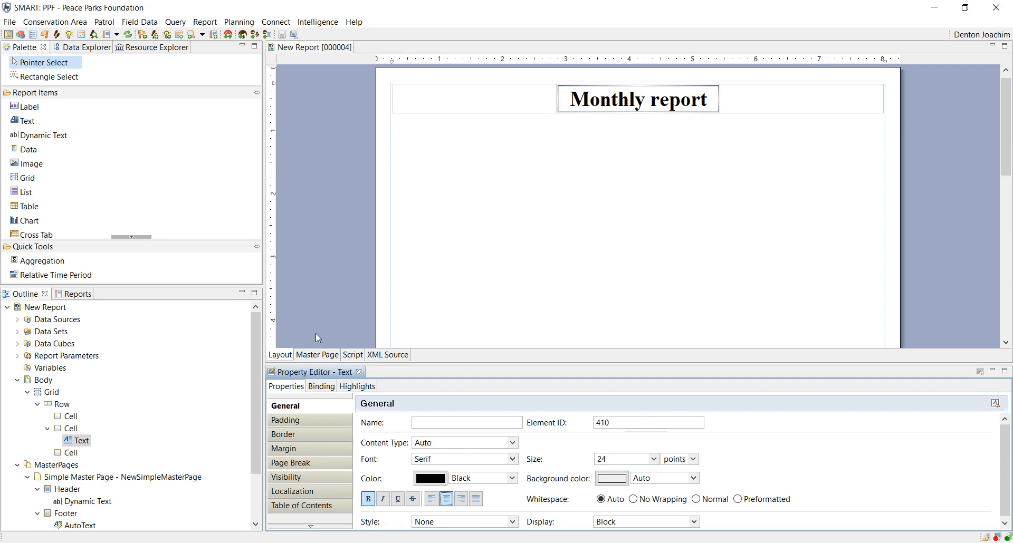
click(27, 380)
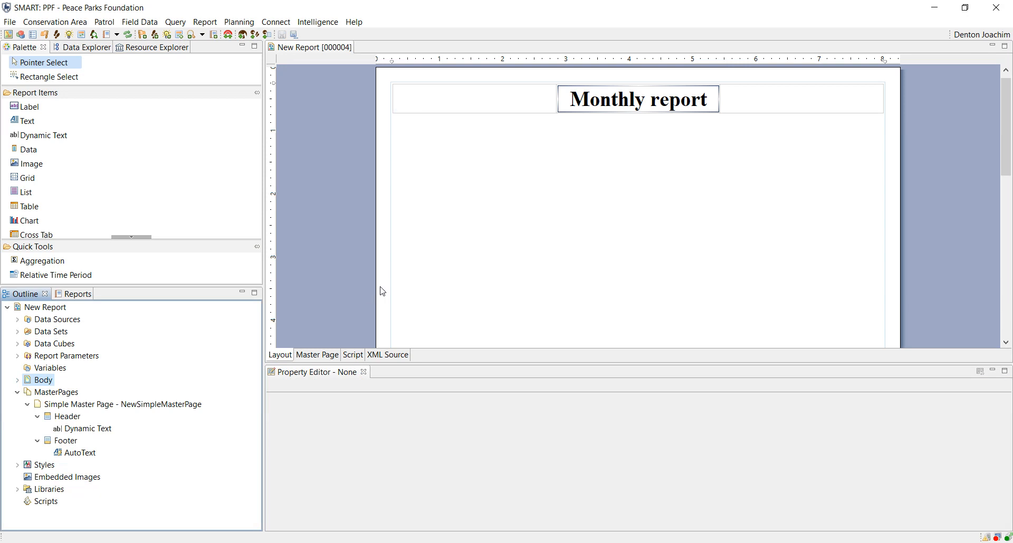
mouse_move(65, 483)
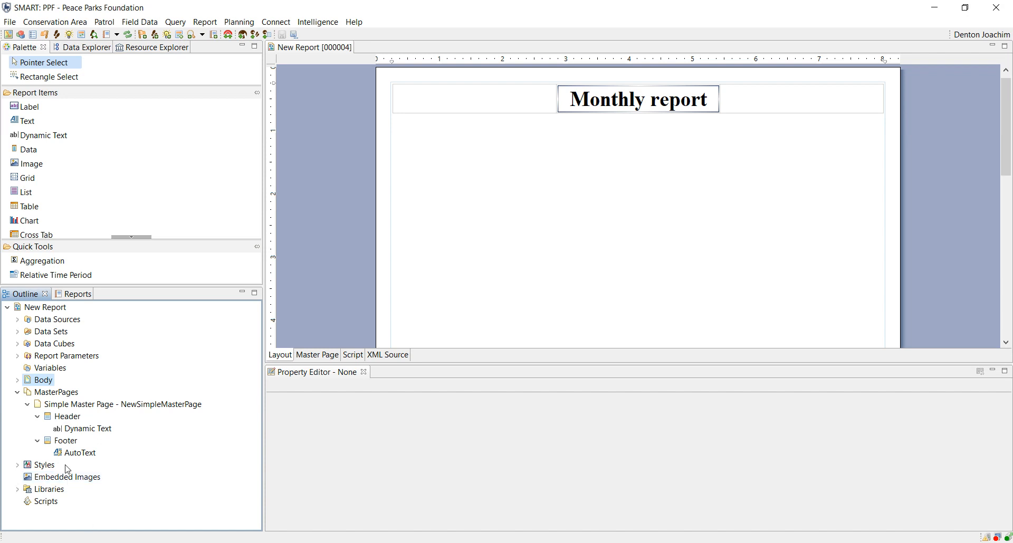
Try adding a new embedded image from the Outline, then cancel the file chooser
right_click(68, 476)
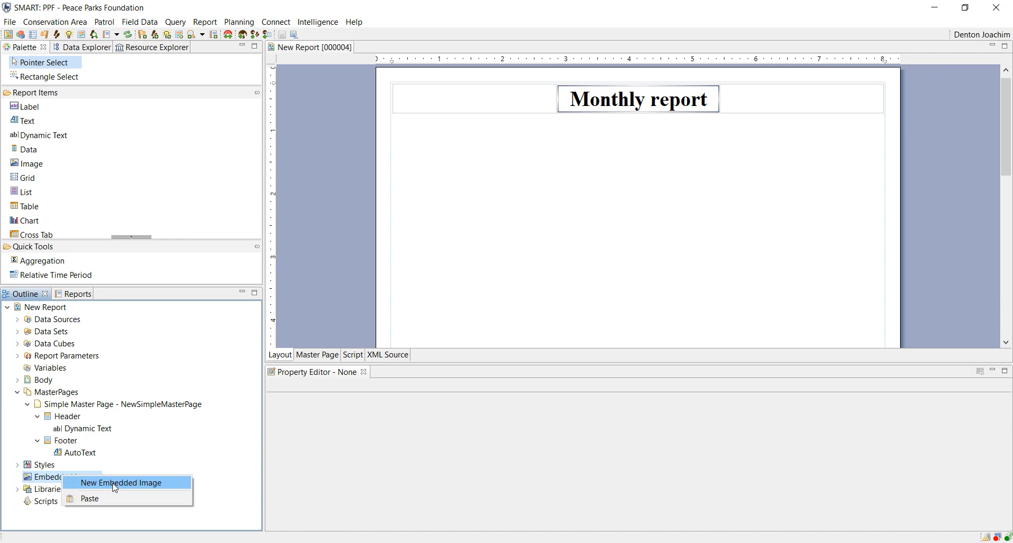
click(120, 483)
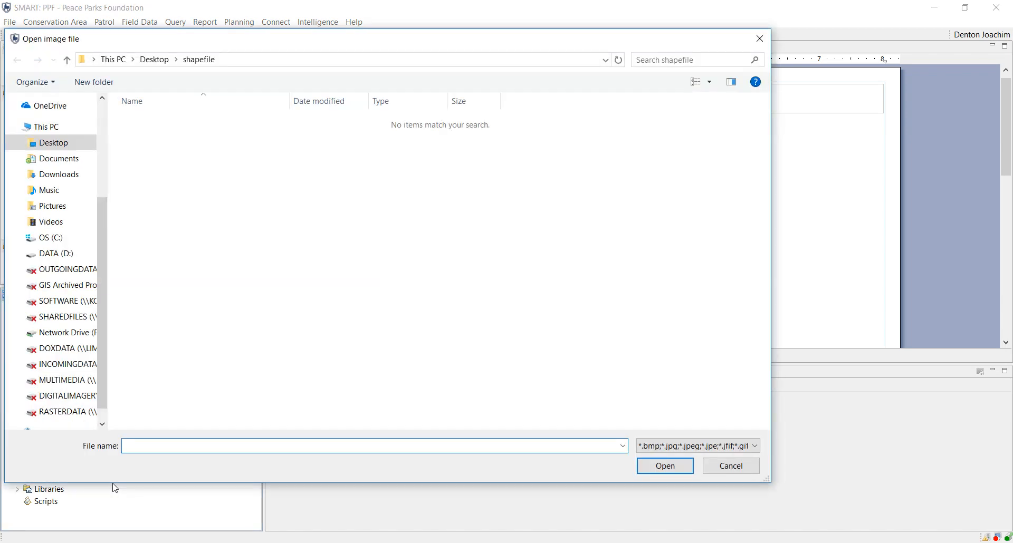
click(154, 59)
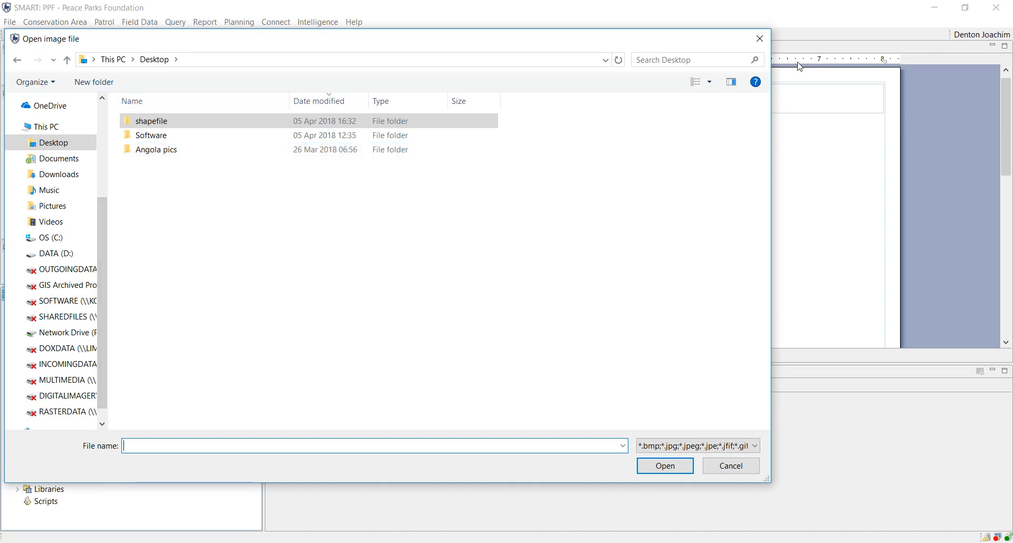
click(730, 466)
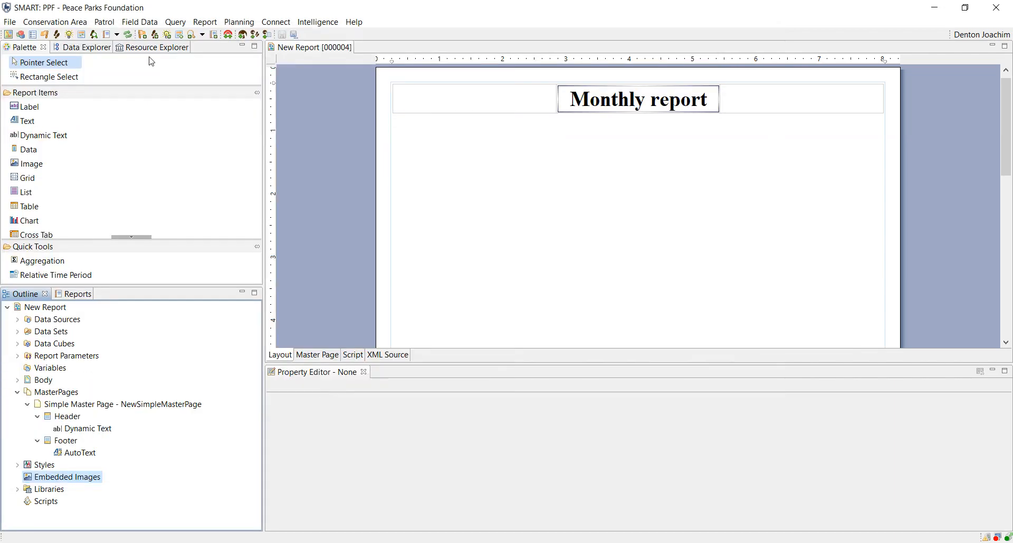
Add SMART.jpg from Resource Explorer to the report's Embedded Images
click(157, 47)
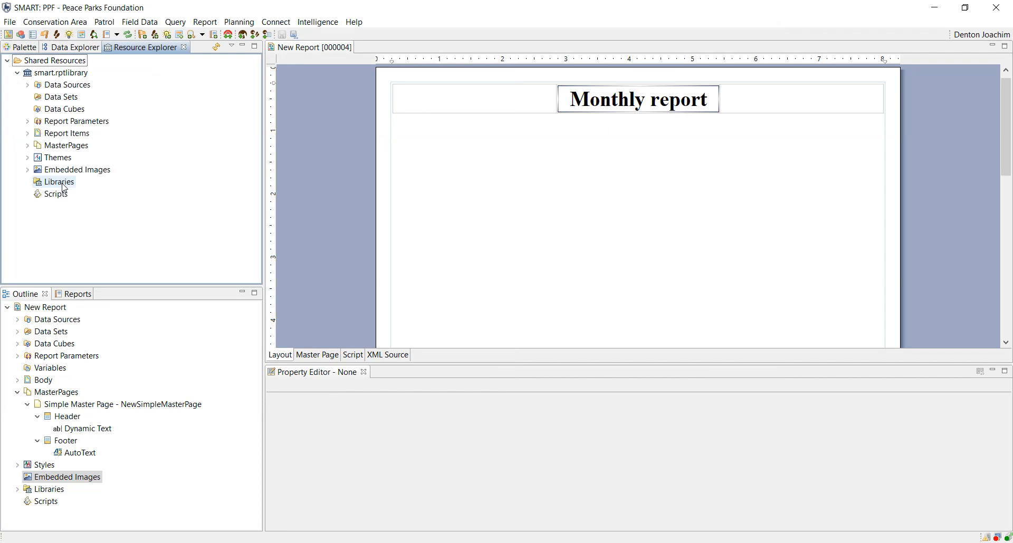
click(27, 169)
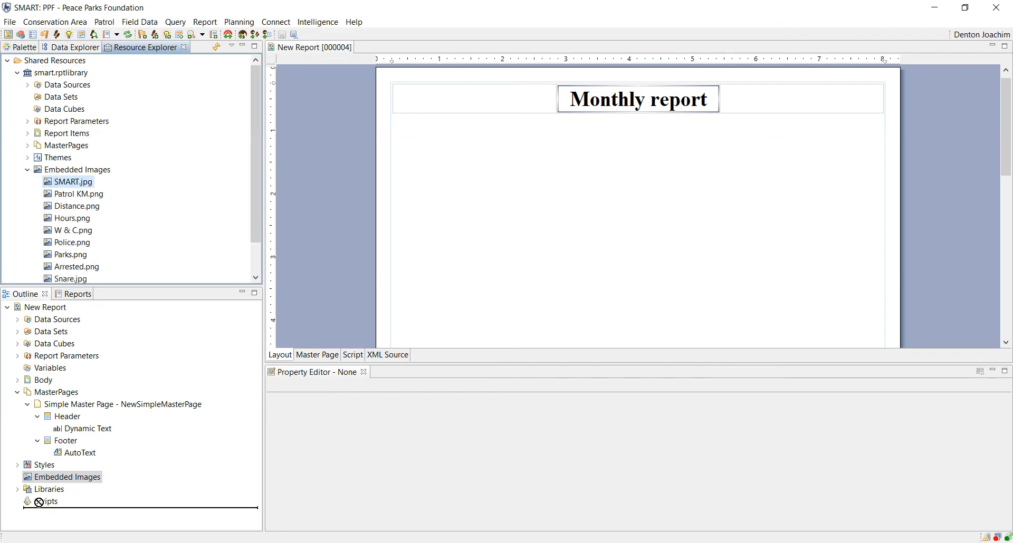
click(17, 477)
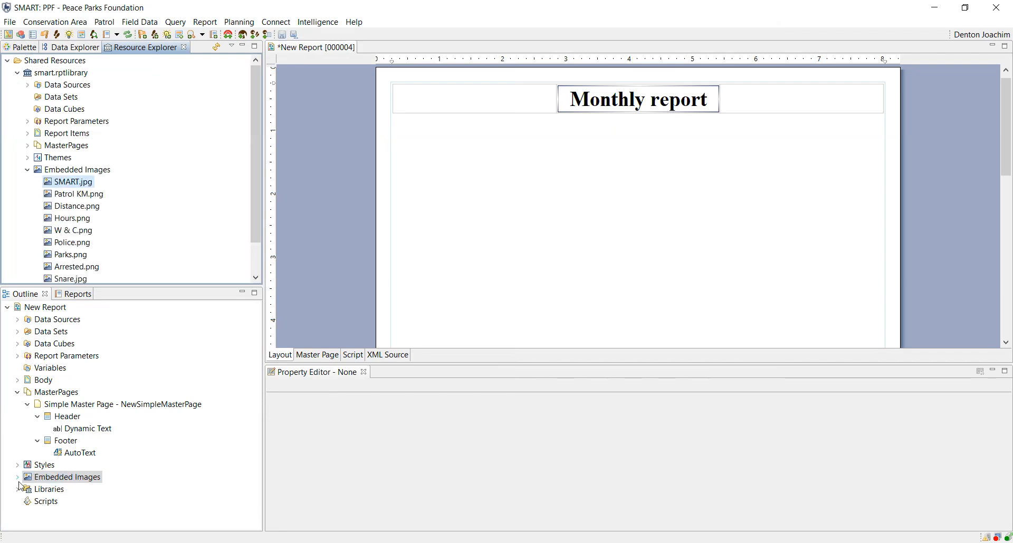
click(23, 47)
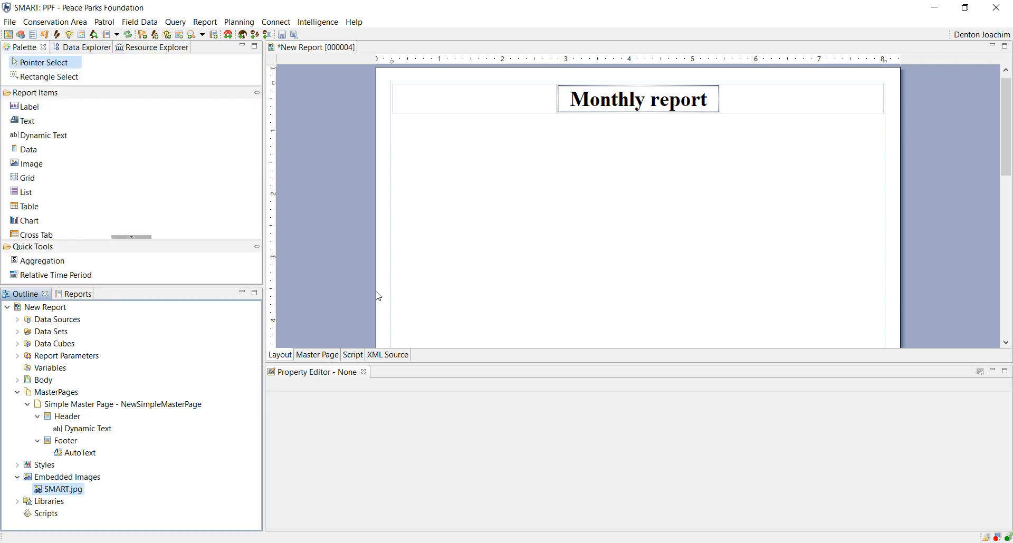
Insert the embedded SMART.jpg logo into the first grid cell and shrink it to fit
drag(26, 178, 407, 121)
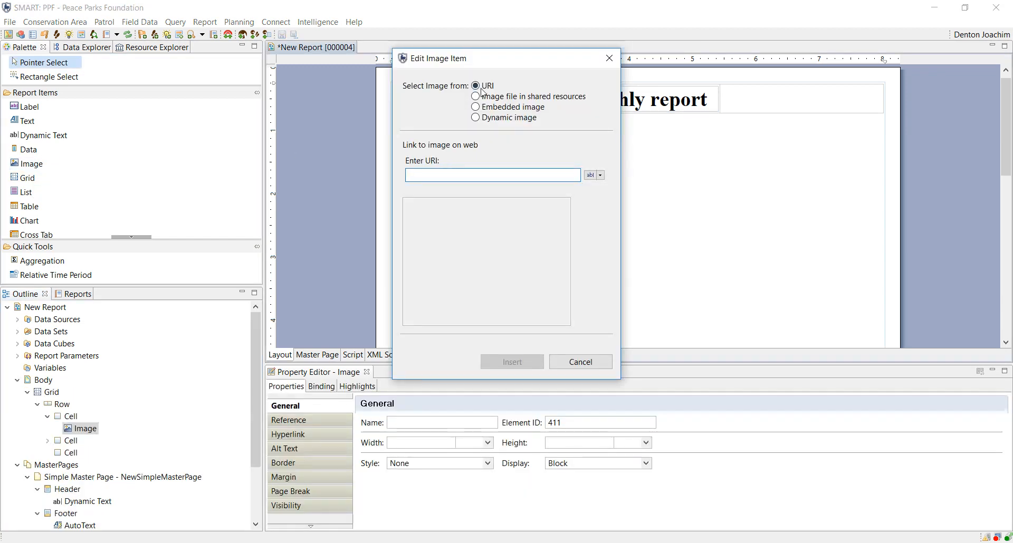
click(475, 107)
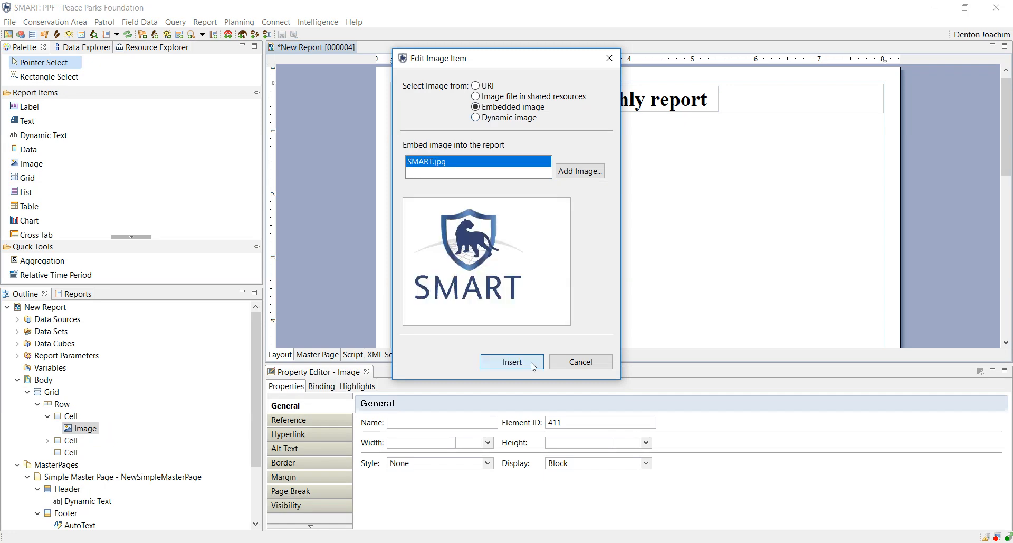
click(511, 362)
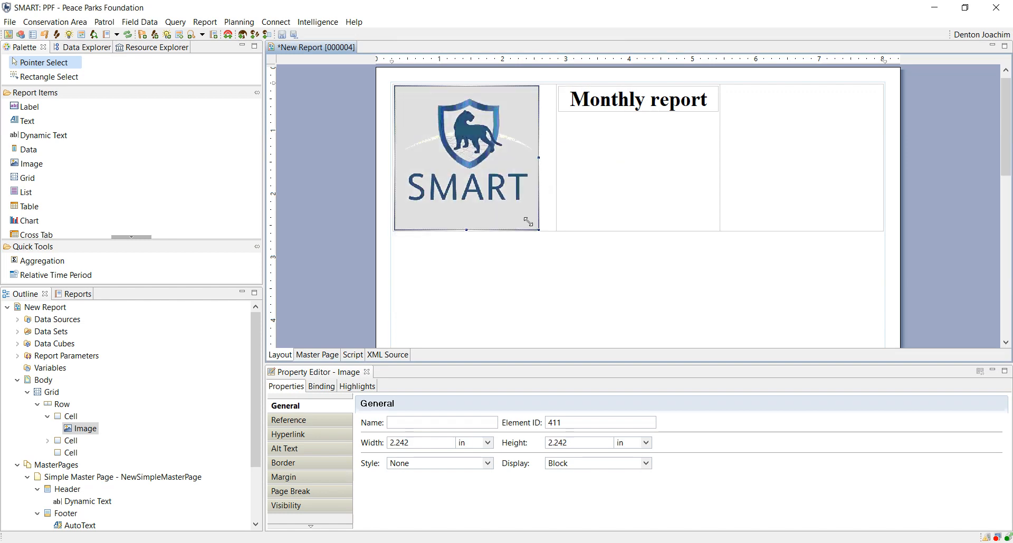
drag(530, 225, 511, 201)
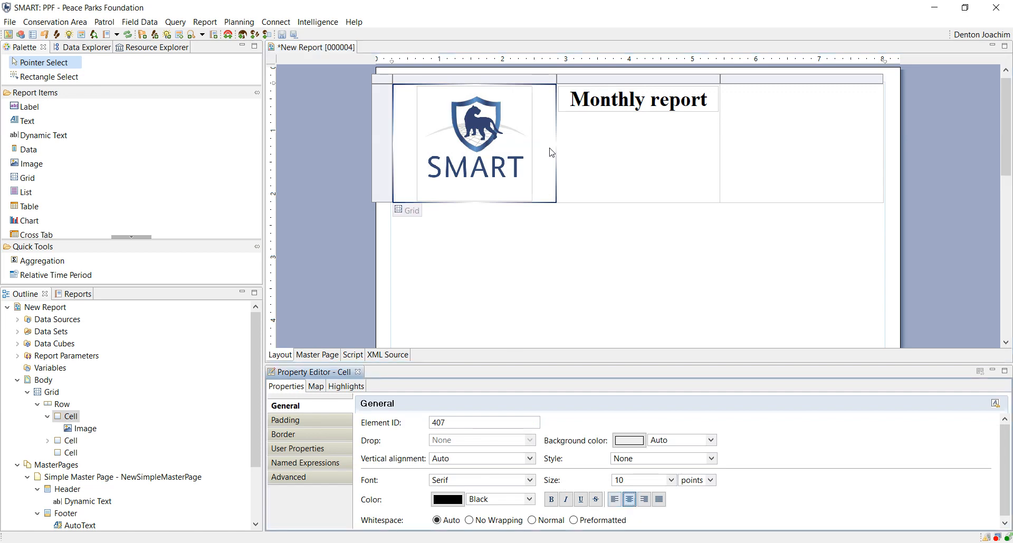
mouse_move(480, 173)
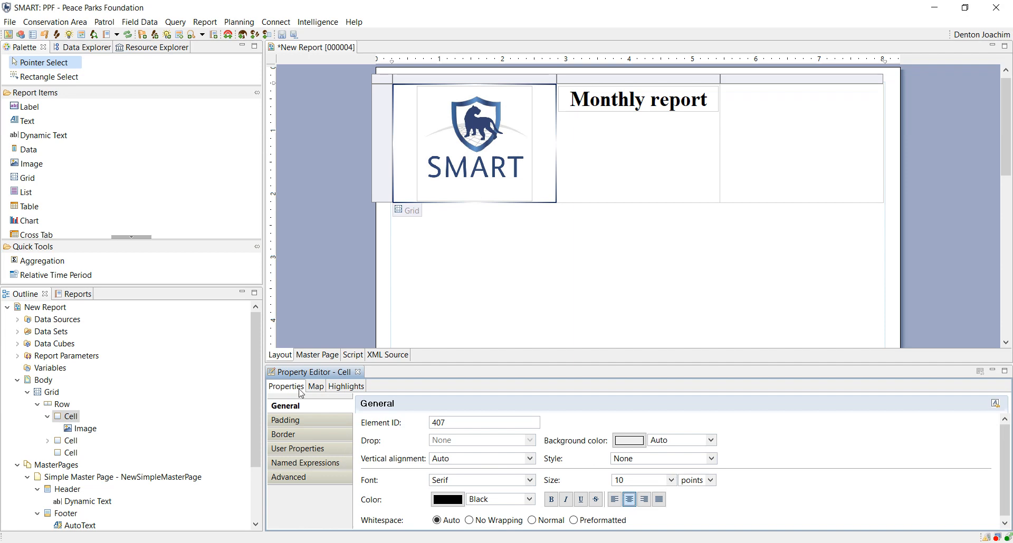
mouse_move(283, 434)
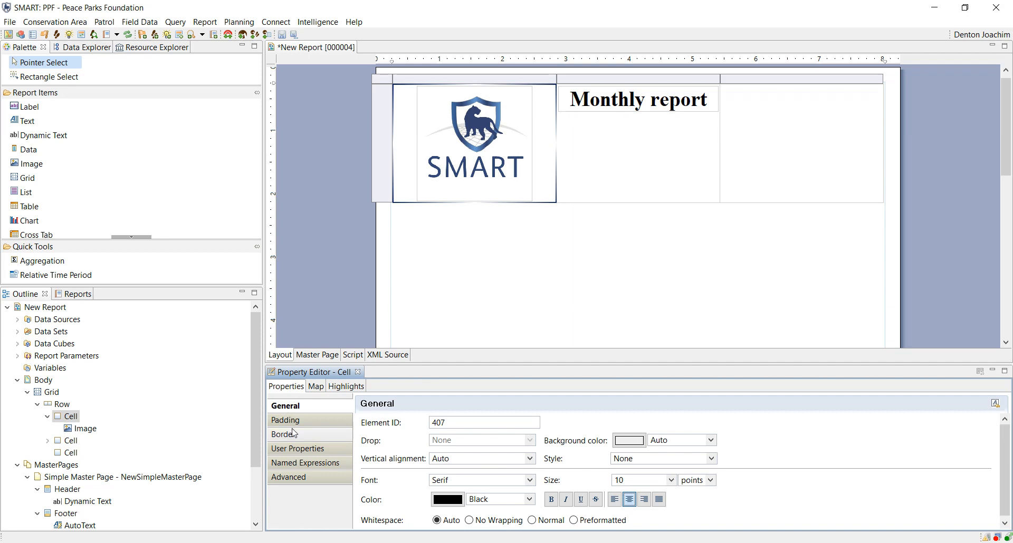
mouse_move(310, 463)
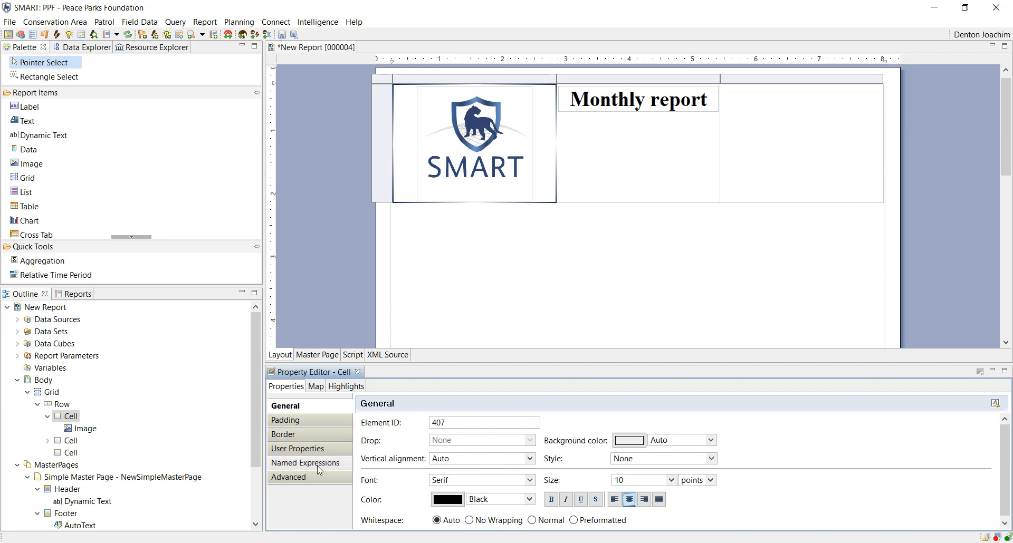